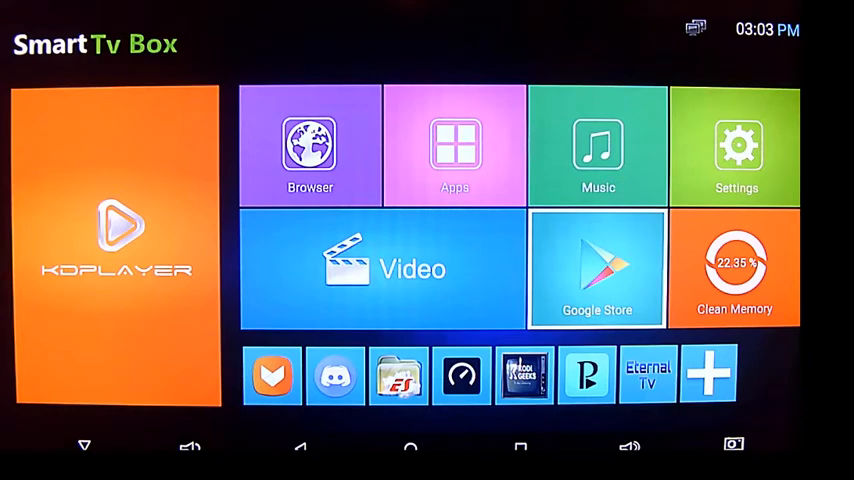
# - Search the Play Store for '3d earth live wallpaper' and install Earth 3D Live Wallpaper
pyautogui.click(597, 270)
pyautogui.write('3d eart')
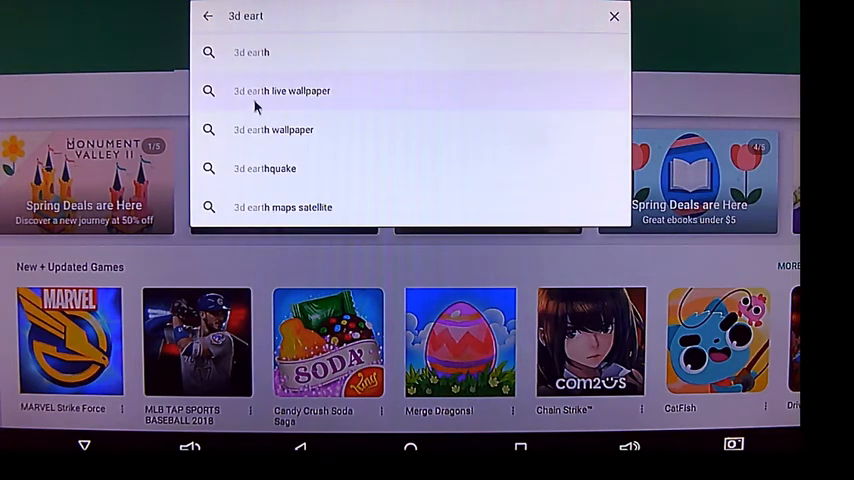
pyautogui.click(282, 90)
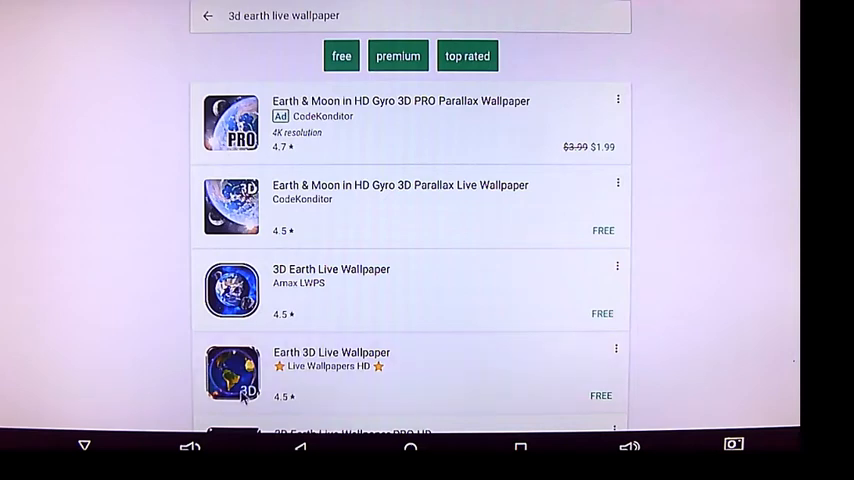
pyautogui.click(331, 352)
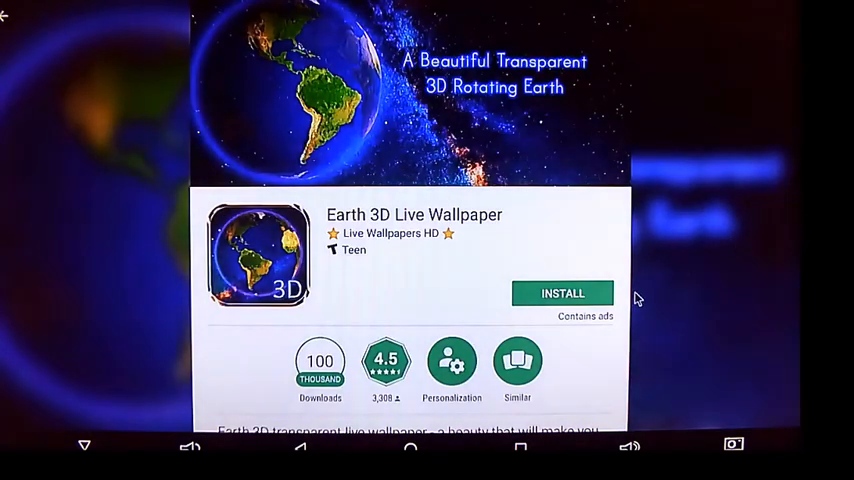
pyautogui.click(562, 292)
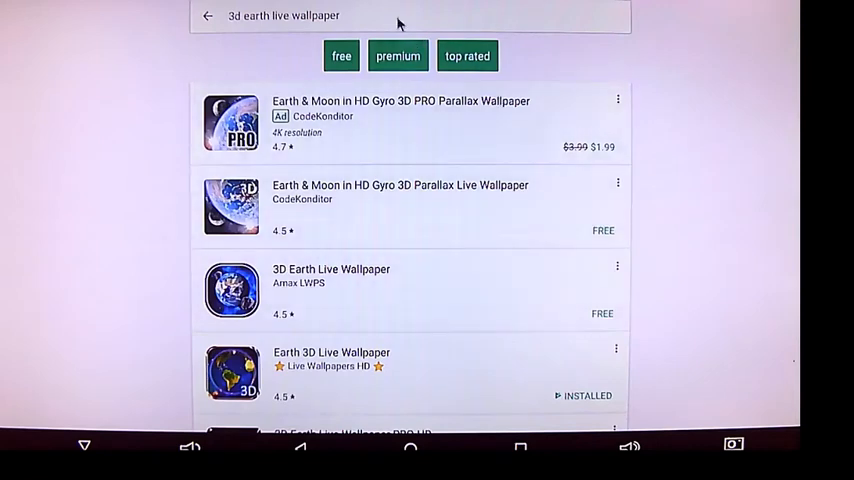
# - Search the Play Store for 'nova' and install Nova Launcher
pyautogui.click(400, 15)
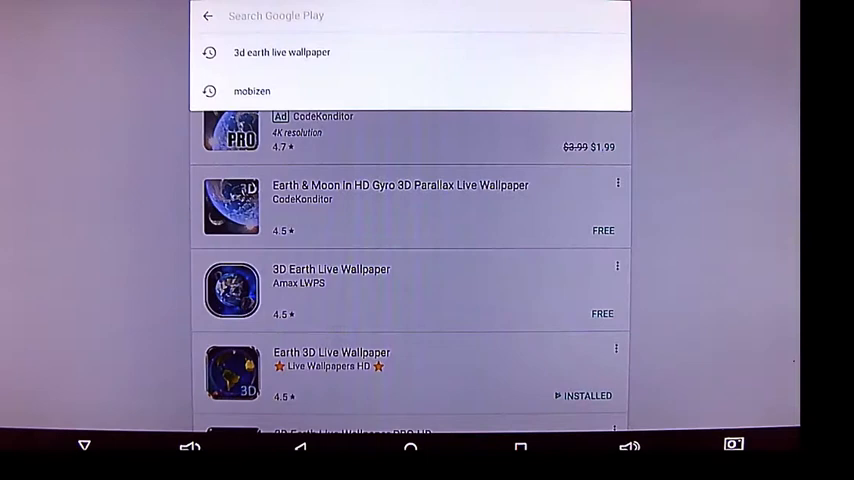
pyautogui.write('nova')
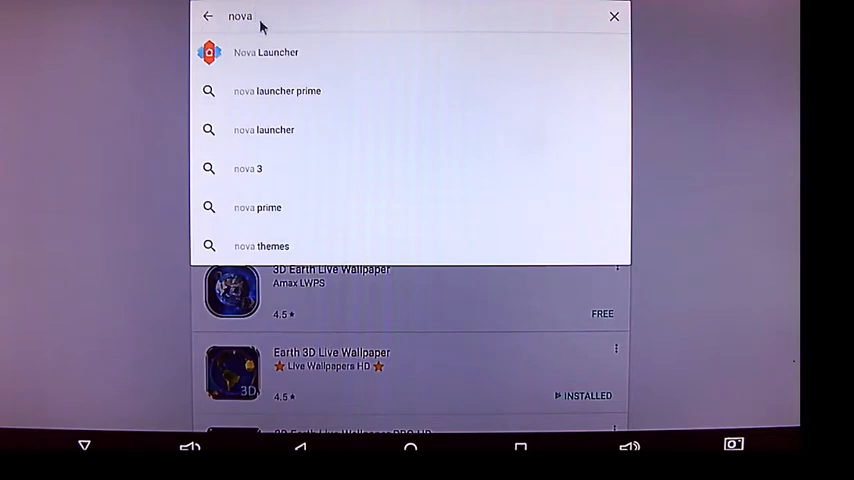
pyautogui.click(266, 52)
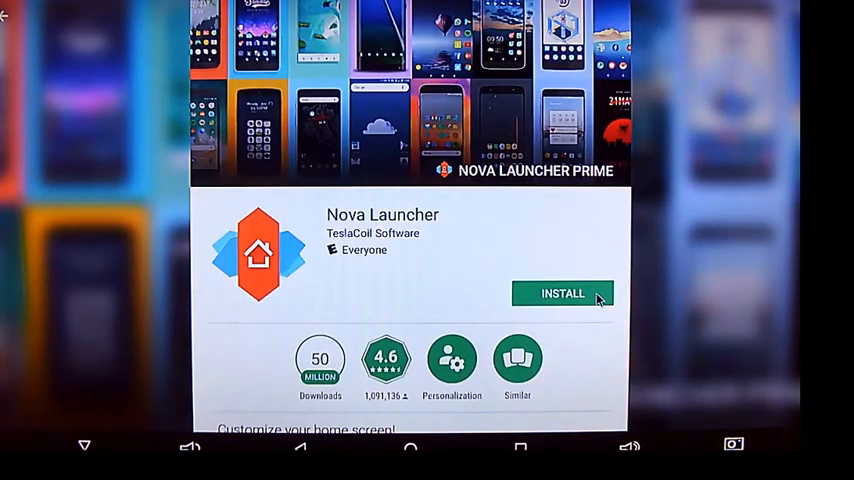
pyautogui.click(562, 293)
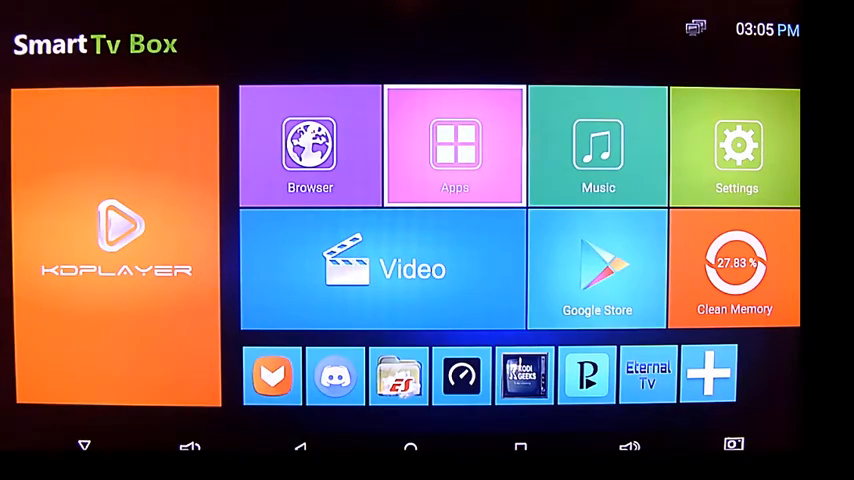
# - Launch Nova Launcher from the Apps list and move past the theme preset screen
pyautogui.click(454, 145)
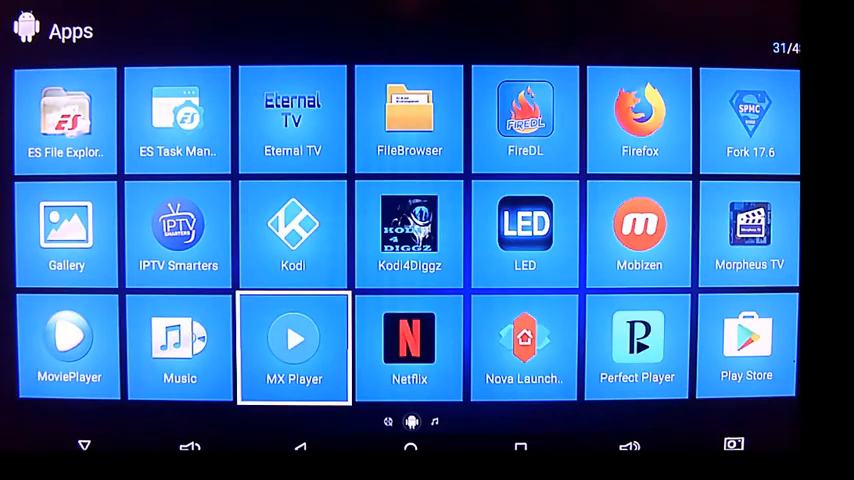
pyautogui.click(525, 340)
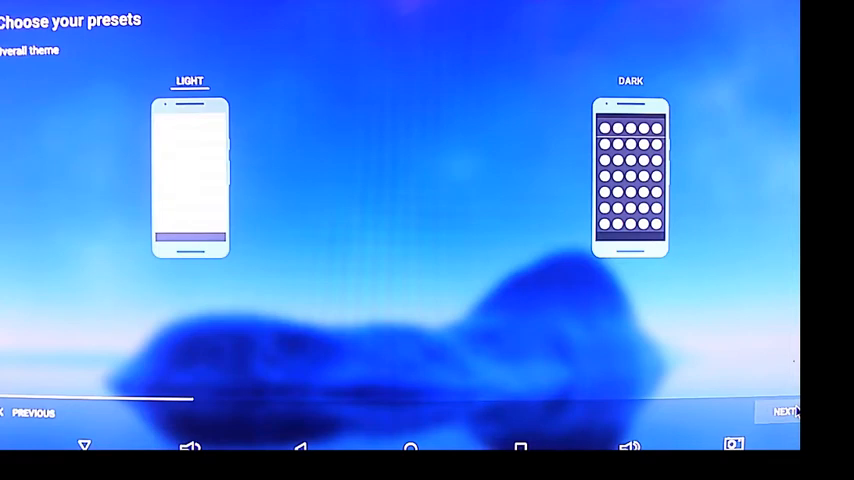
pyautogui.click(785, 411)
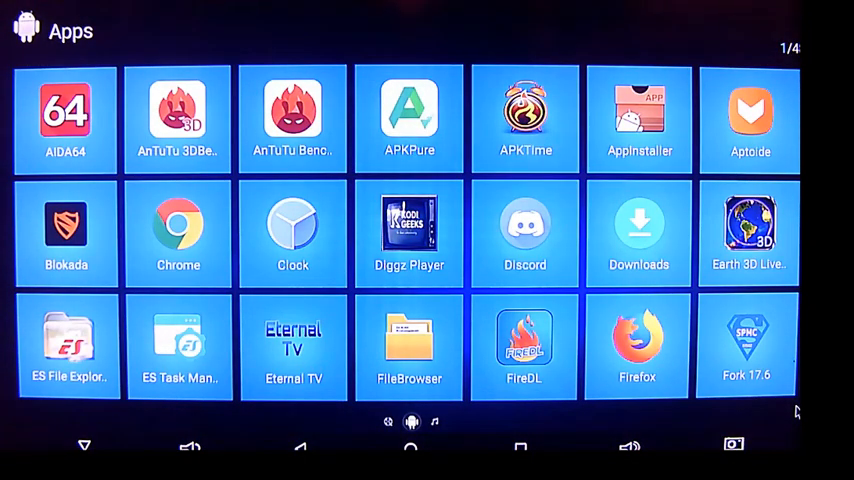
pyautogui.scroll(-3)
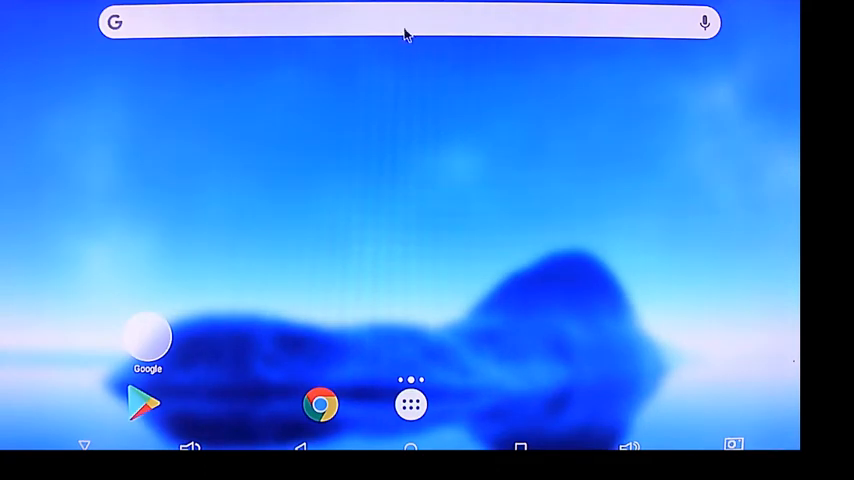
# - Press Home and pick Nova Launcher as the home app
pyautogui.click(405, 22)
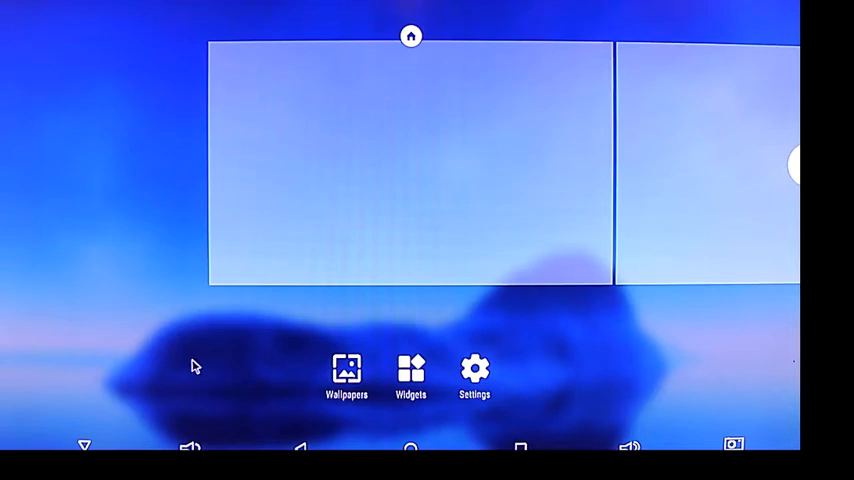
pyautogui.moveTo(328, 355)
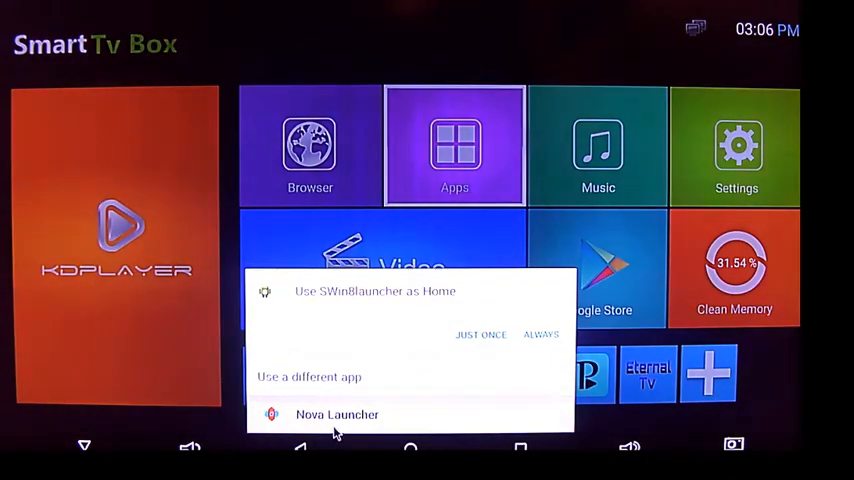
pyautogui.click(337, 414)
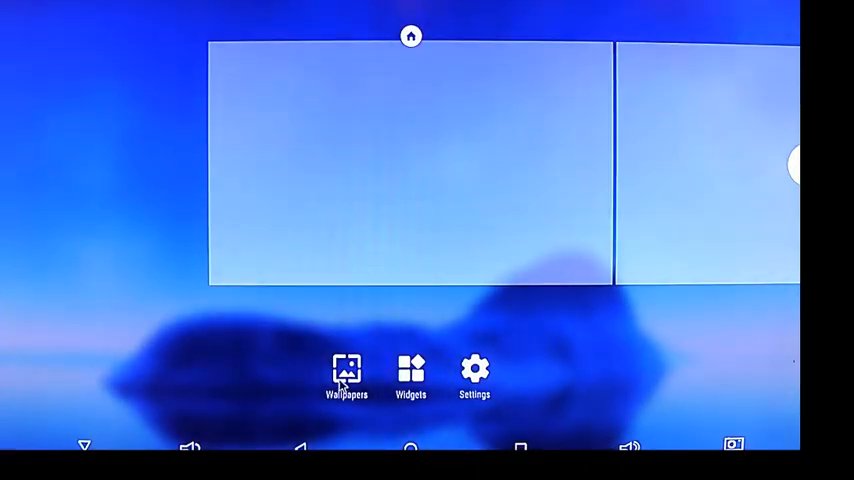
# - Browse Live Wallpapers, then run Set Orientation and confirm Landscape
pyautogui.click(346, 375)
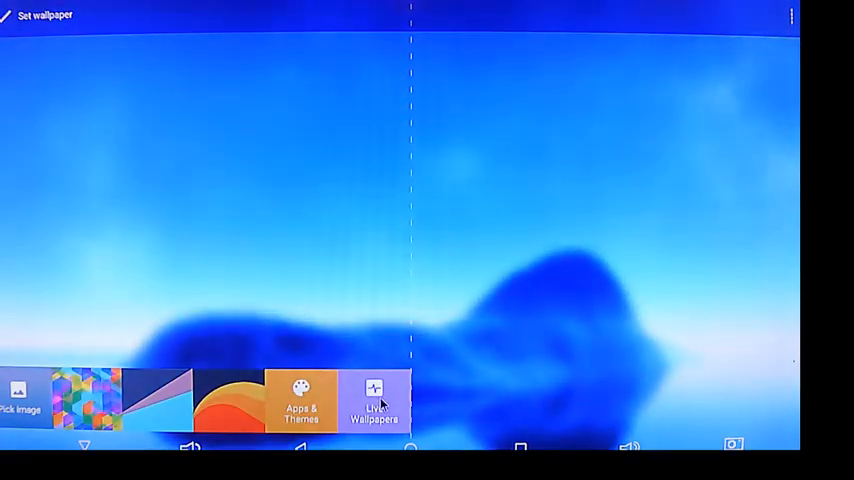
pyautogui.click(373, 405)
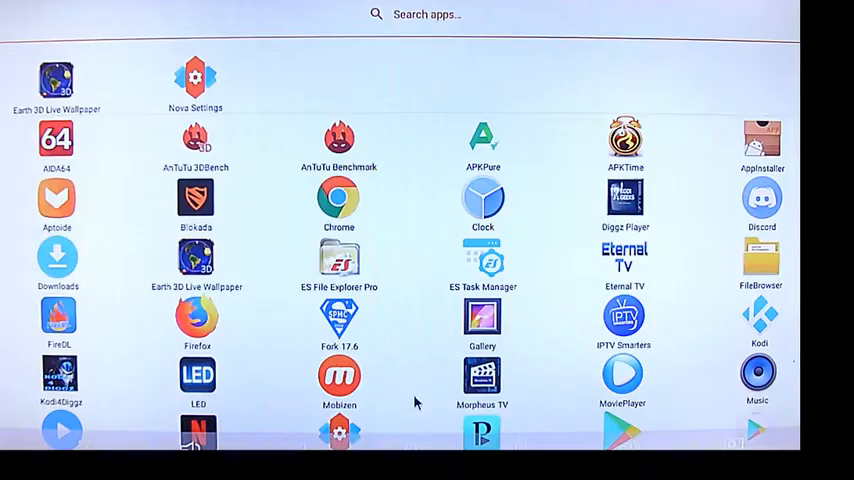
pyautogui.scroll(-3)
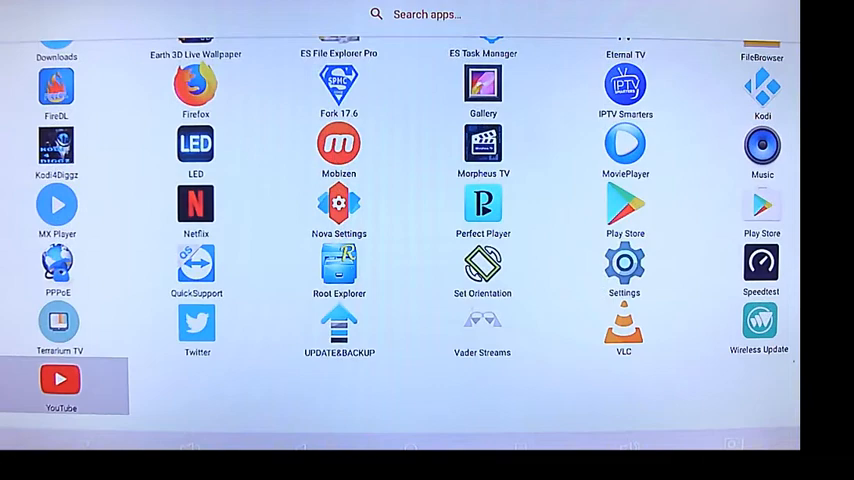
pyautogui.click(482, 270)
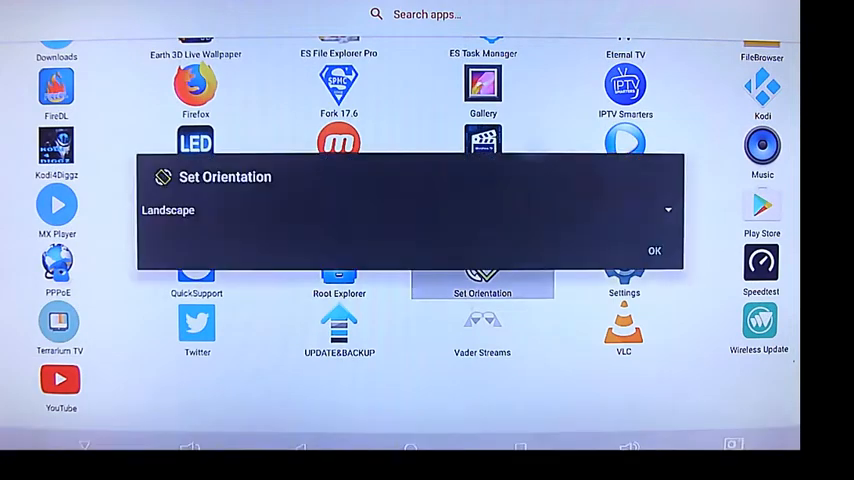
pyautogui.click(654, 250)
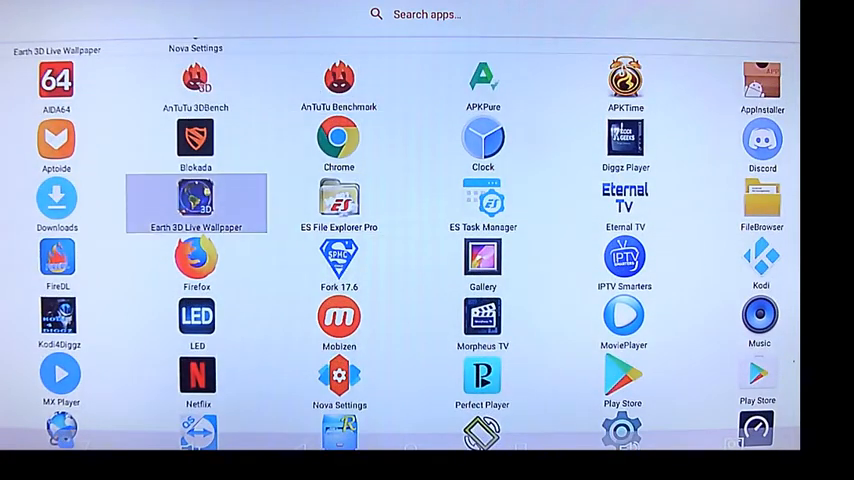
# - Launch Earth 3D Live Wallpaper, speed up rotation, adjust globe position, and answer Yes!
pyautogui.click(196, 202)
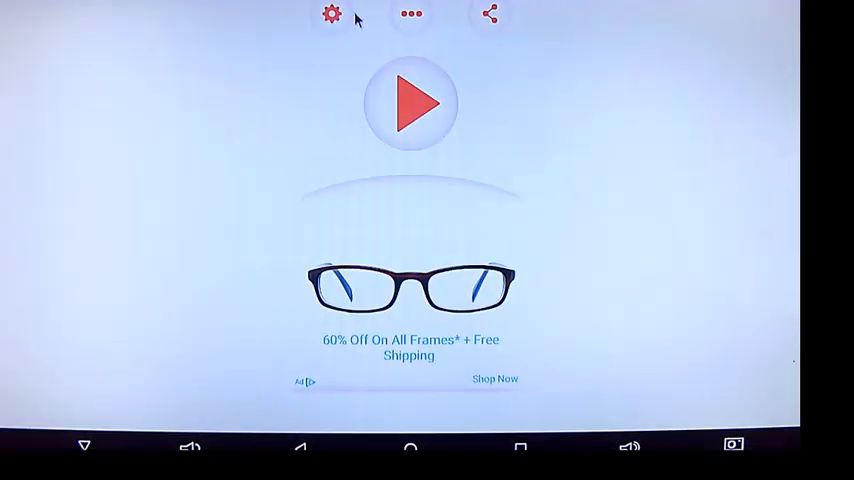
pyautogui.click(332, 17)
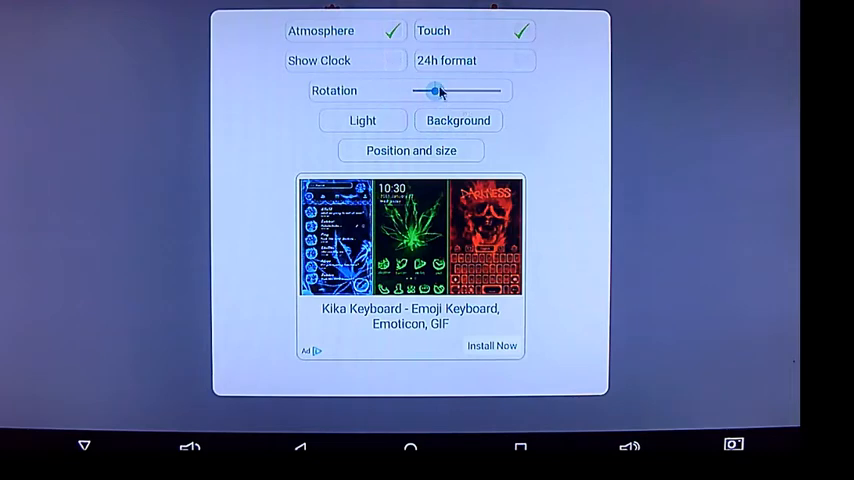
pyautogui.moveTo(434, 91); pyautogui.dragTo(460, 91)
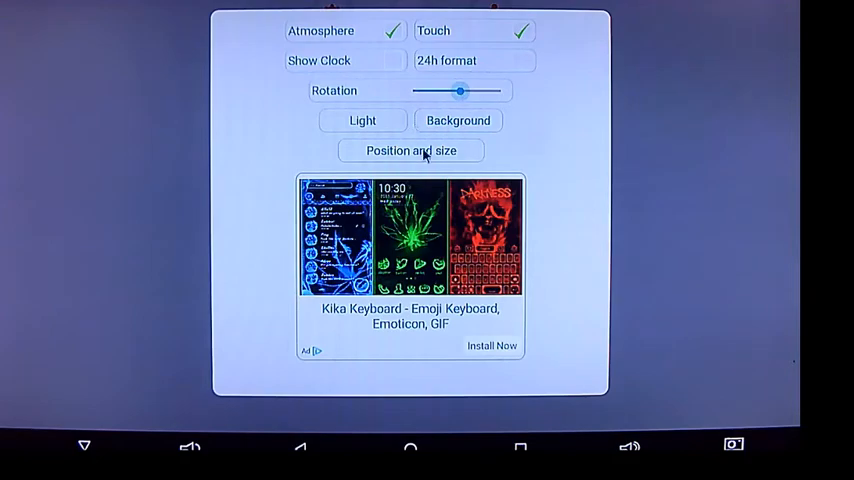
pyautogui.click(410, 150)
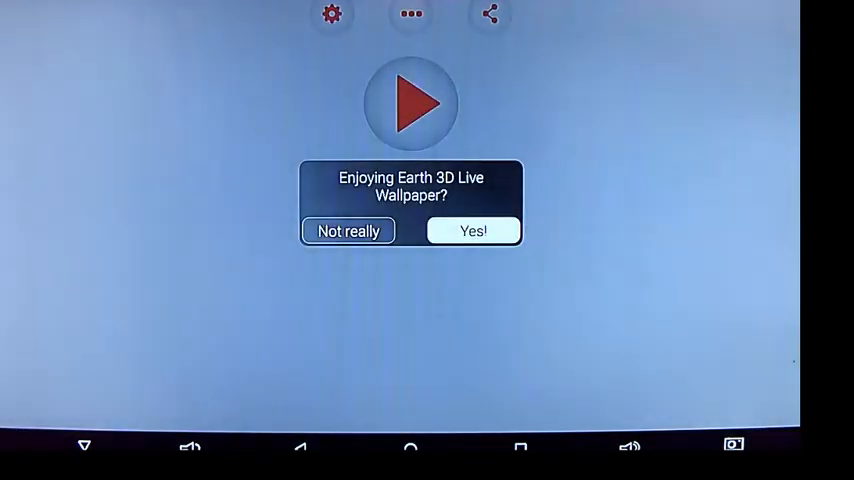
pyautogui.click(472, 230)
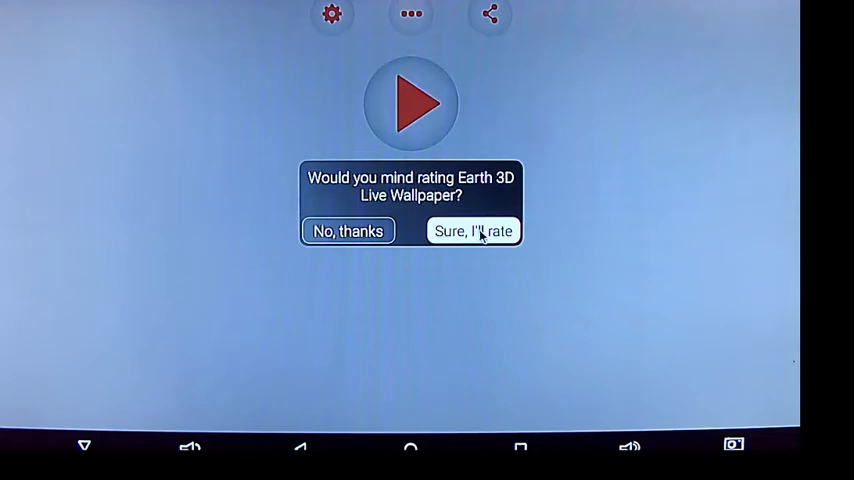
pyautogui.moveTo(362, 251)
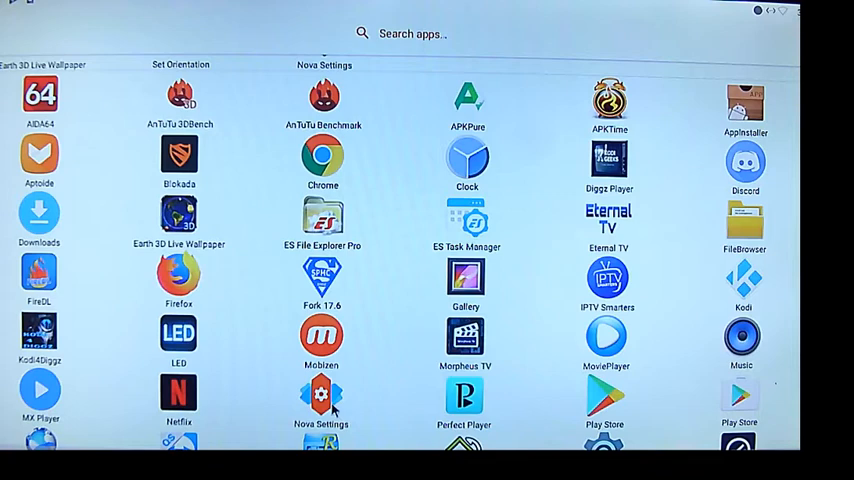
# - Launch Nova Settings, close the Desktop grid unchanged at 6 by 6, and browse icon options
pyautogui.click(321, 400)
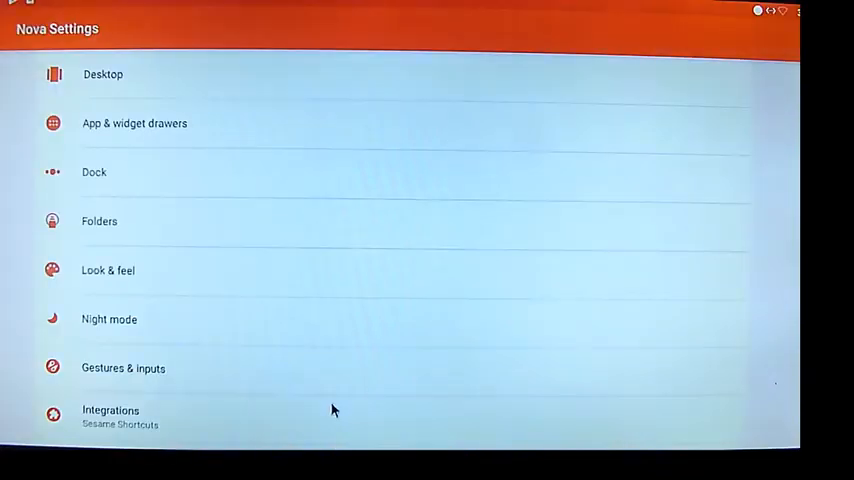
pyautogui.click(103, 74)
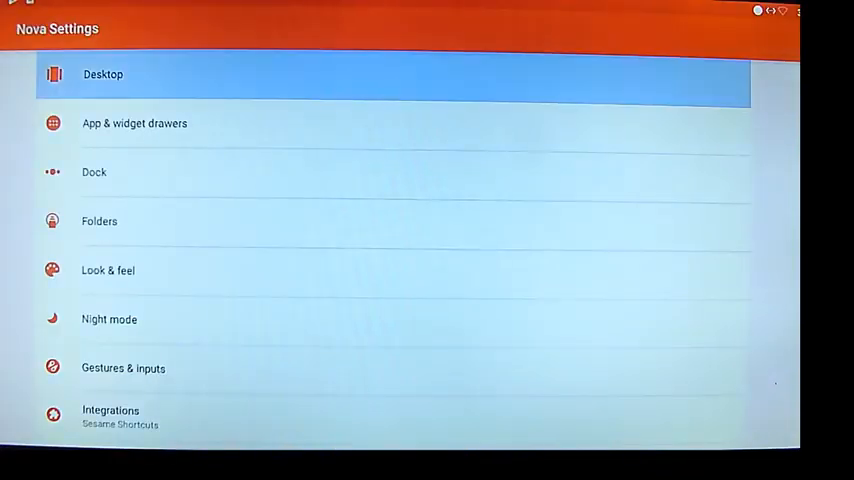
pyautogui.click(103, 74)
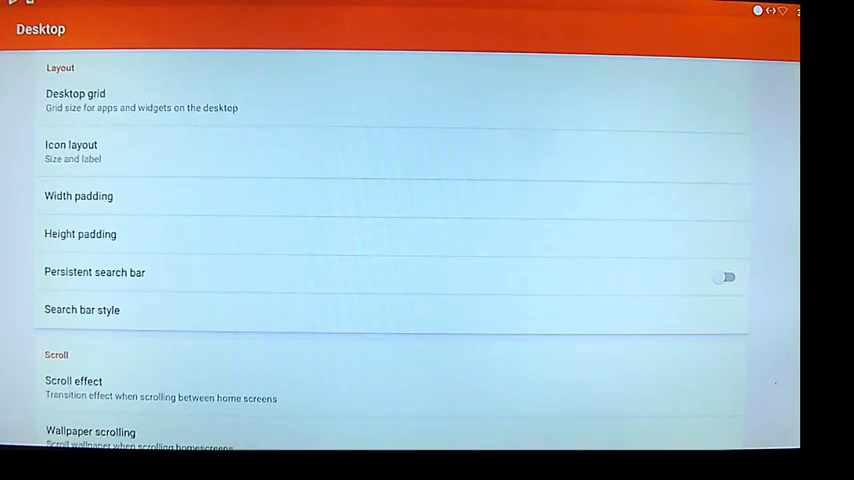
pyautogui.click(140, 100)
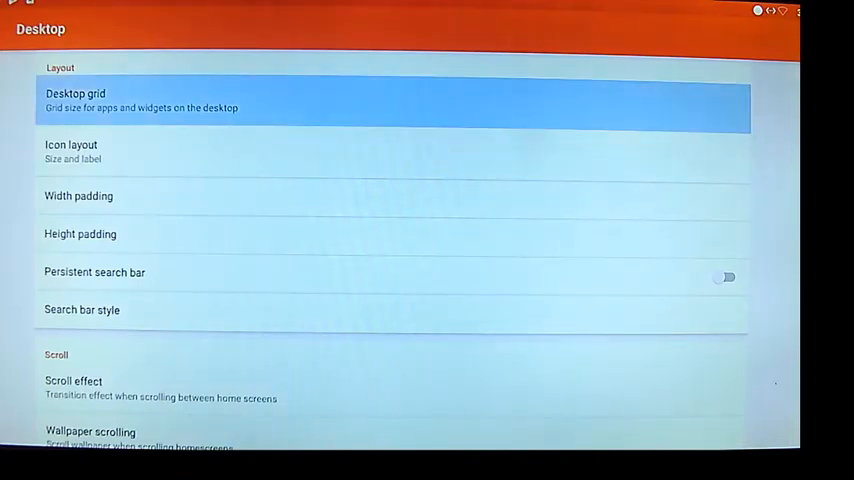
pyautogui.click(75, 100)
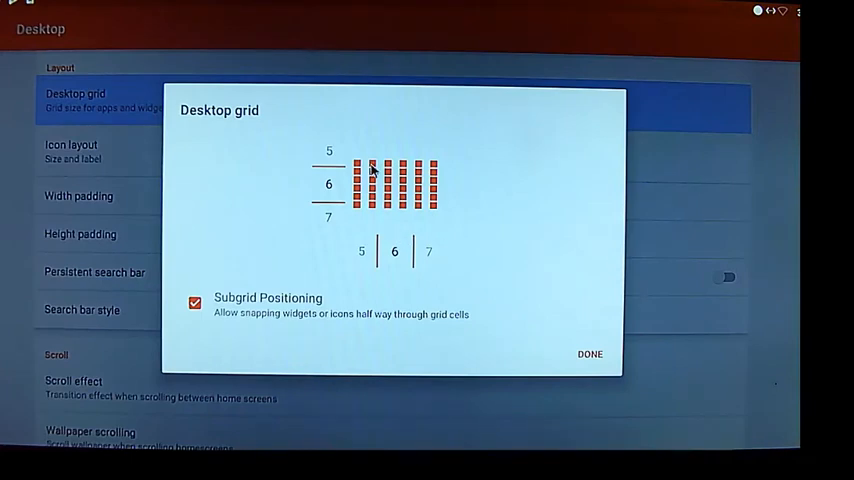
pyautogui.click(590, 354)
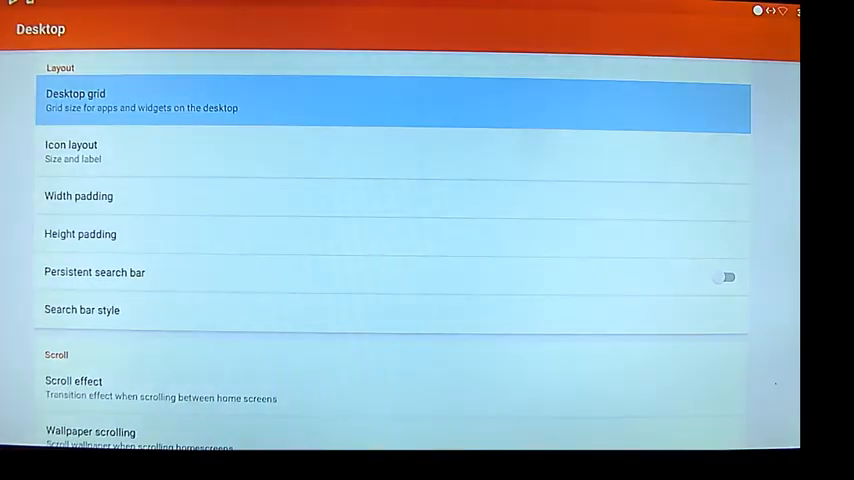
pyautogui.moveTo(54, 180)
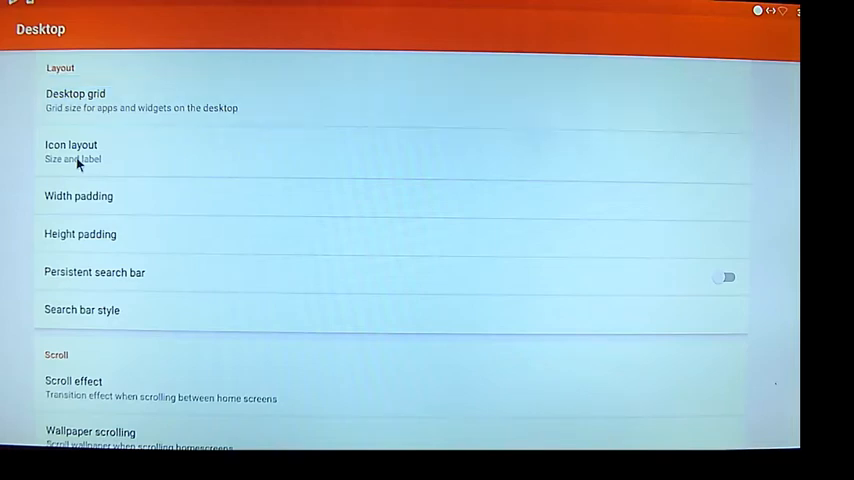
pyautogui.click(71, 150)
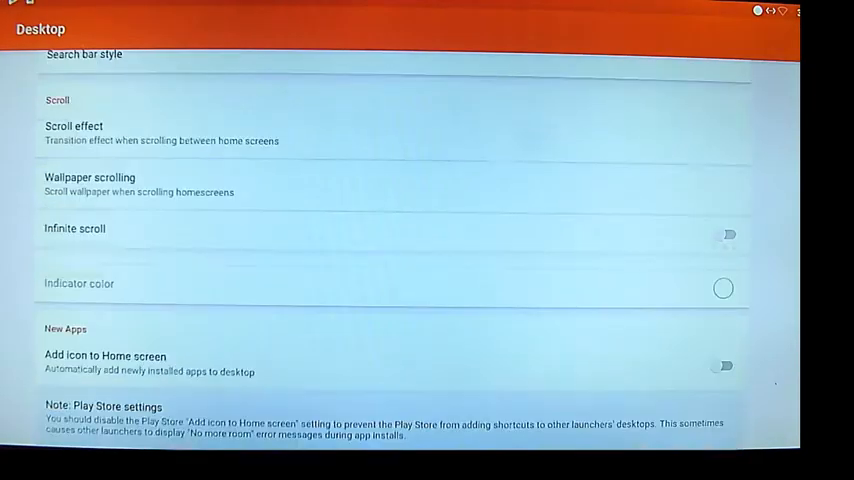
pyautogui.scroll(-3)
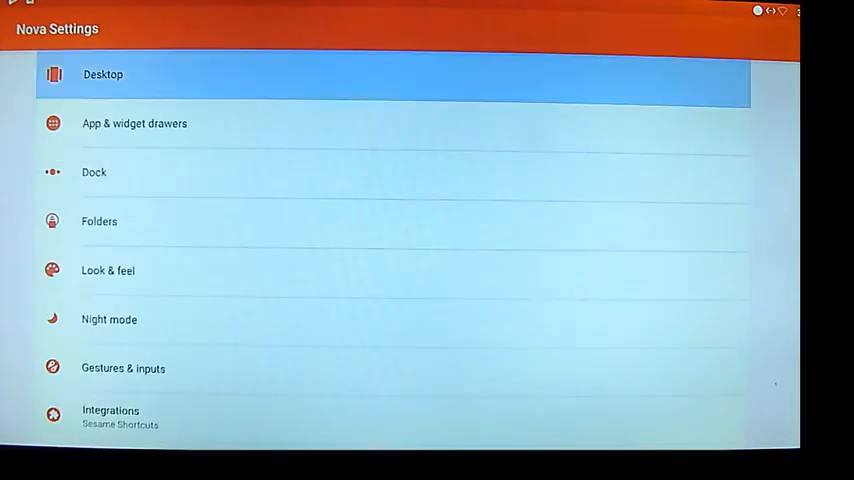
# - View the drawer app grid size and close it without changes
pyautogui.click(134, 123)
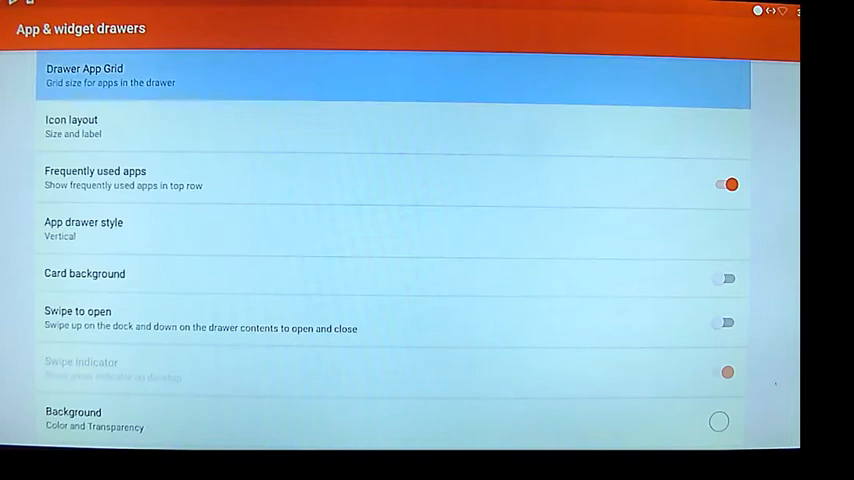
pyautogui.click(84, 75)
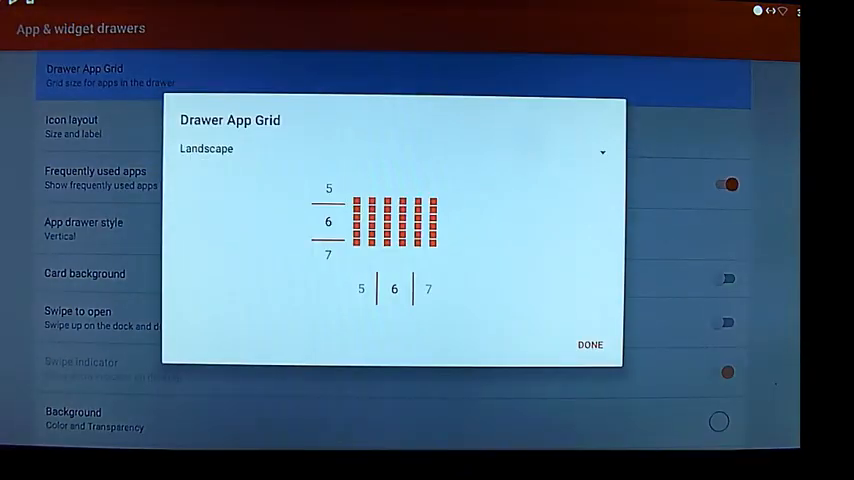
pyautogui.click(589, 344)
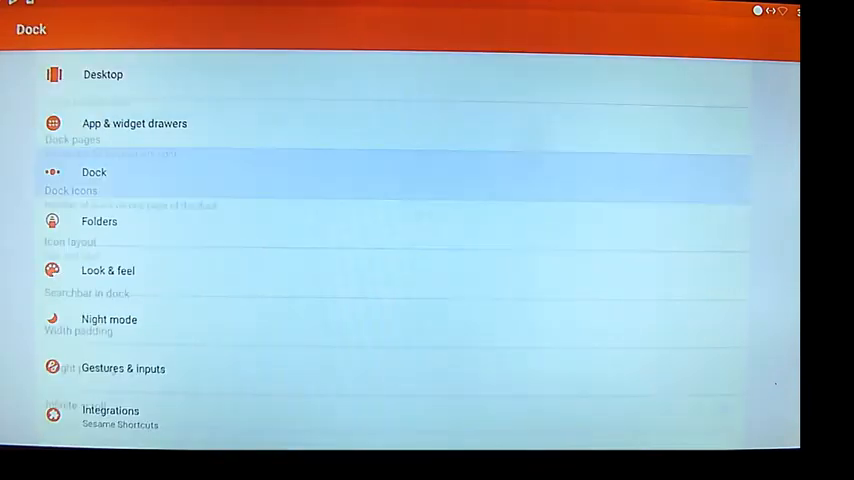
# - Drag the Dock Background transparency slider up to about 84%
pyautogui.click(94, 172)
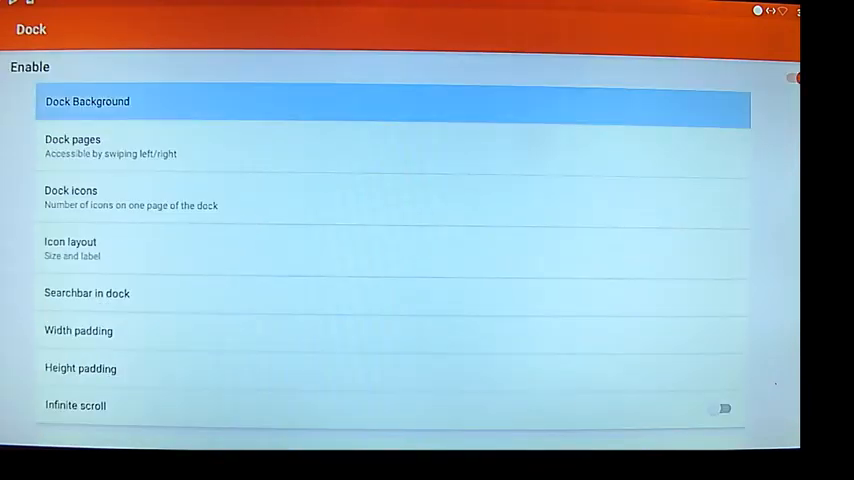
pyautogui.click(87, 101)
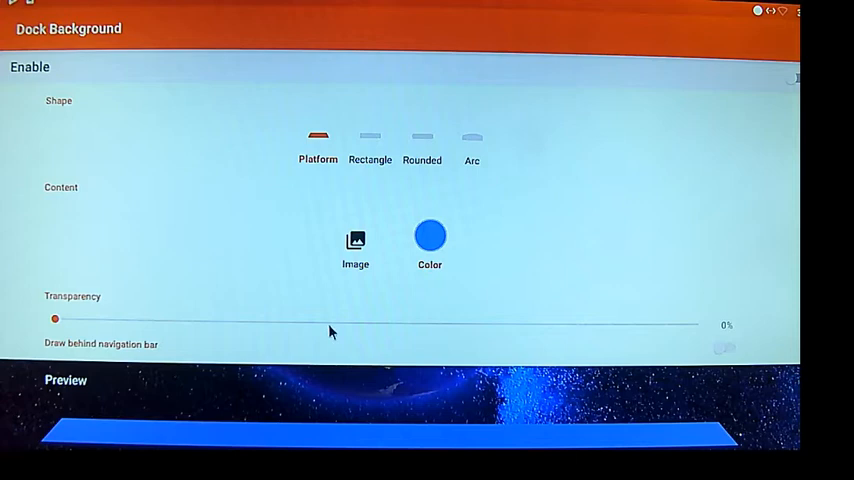
pyautogui.moveTo(55, 318); pyautogui.dragTo(374, 323)
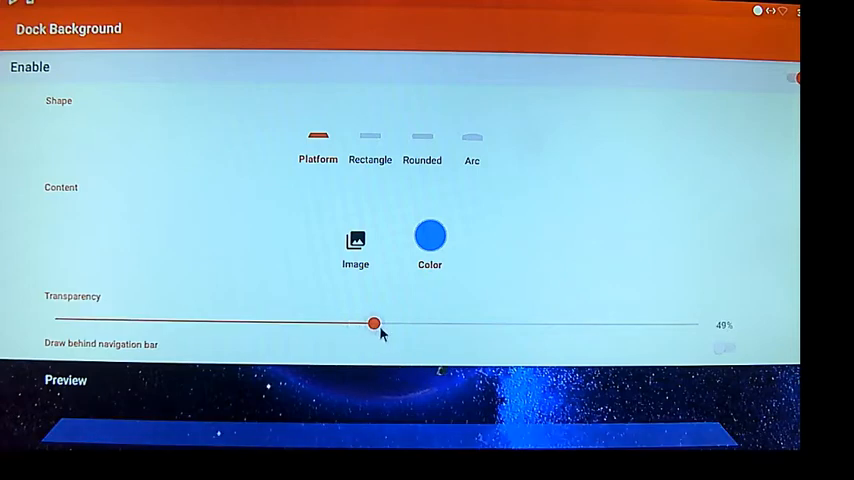
pyautogui.moveTo(374, 323); pyautogui.dragTo(480, 323)
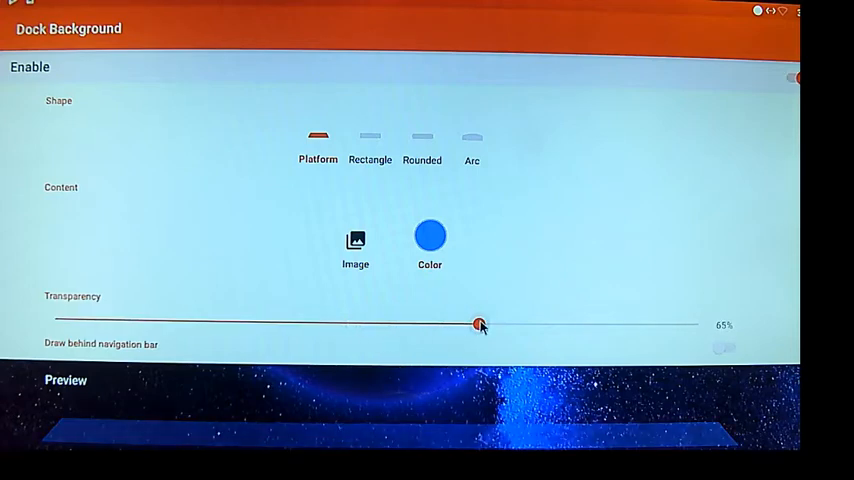
pyautogui.moveTo(480, 324); pyautogui.dragTo(549, 324)
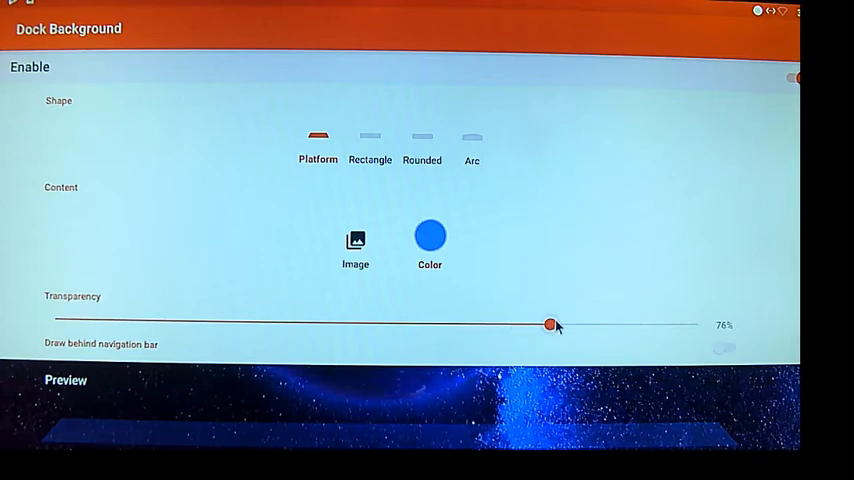
pyautogui.moveTo(549, 324); pyautogui.dragTo(595, 324)
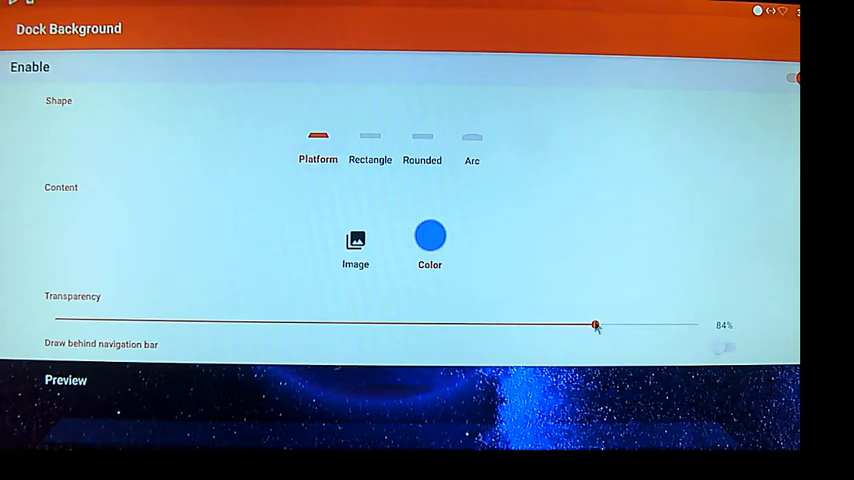
pyautogui.moveTo(128, 5)
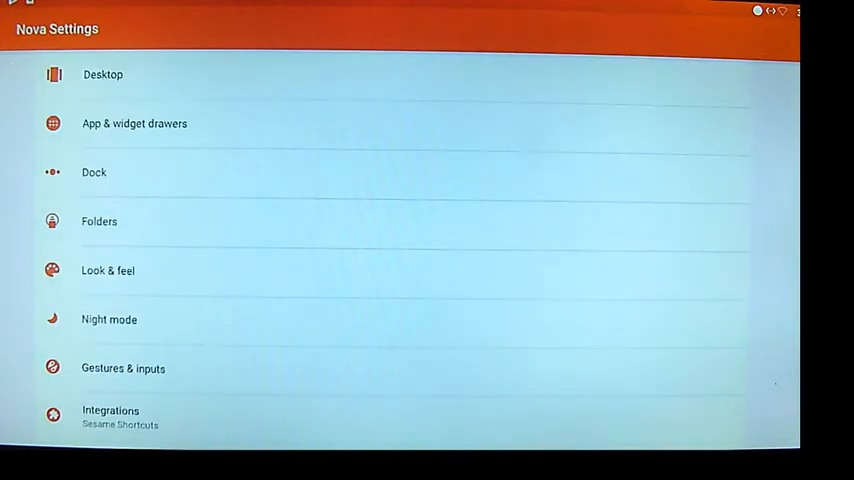
# - Check Folders settings, keeping the folder preview style at Grid
pyautogui.click(99, 221)
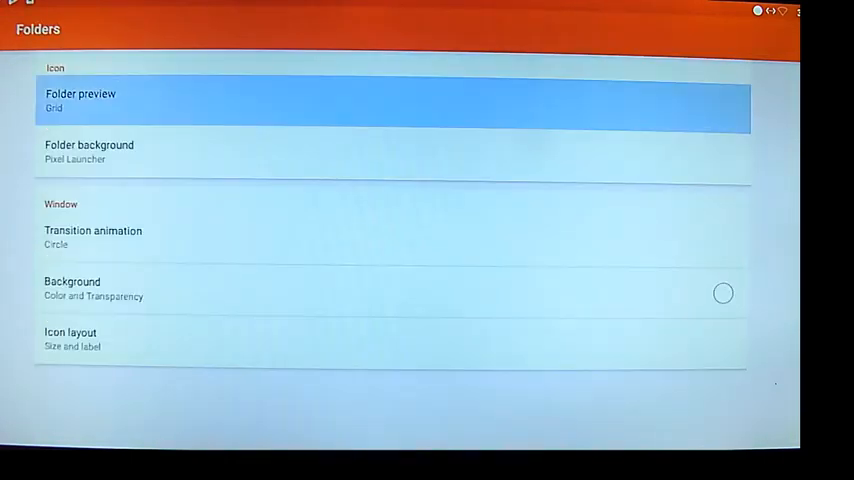
pyautogui.click(80, 99)
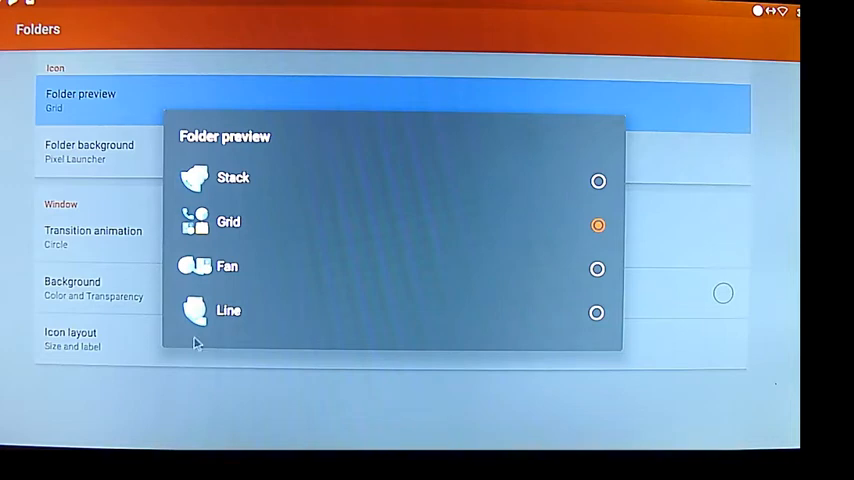
pyautogui.moveTo(211, 225)
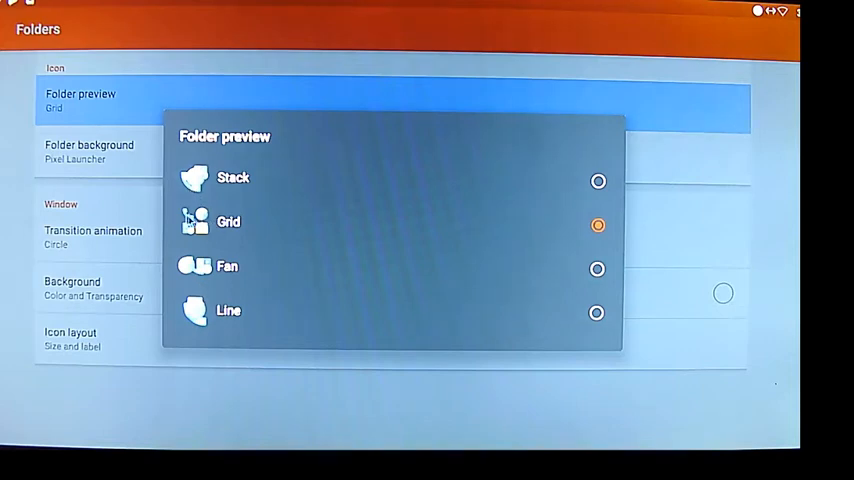
pyautogui.click(228, 221)
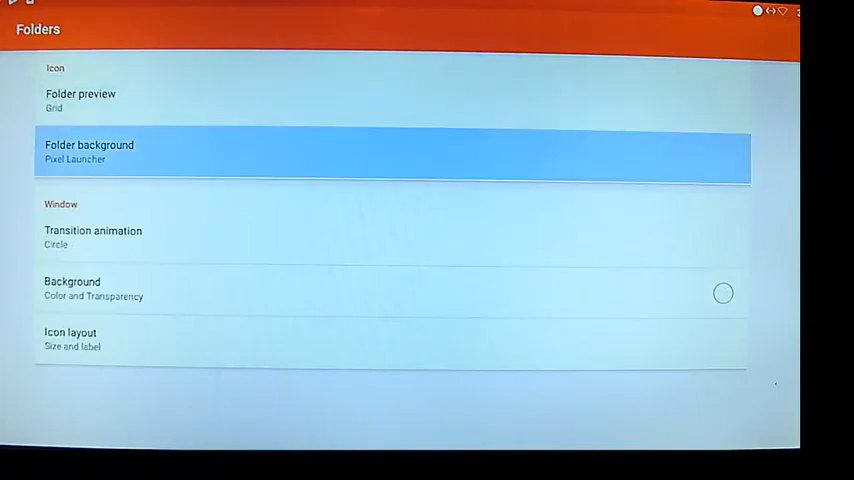
# - Return to the main settings list and scroll through Look & feel options
pyautogui.click(89, 150)
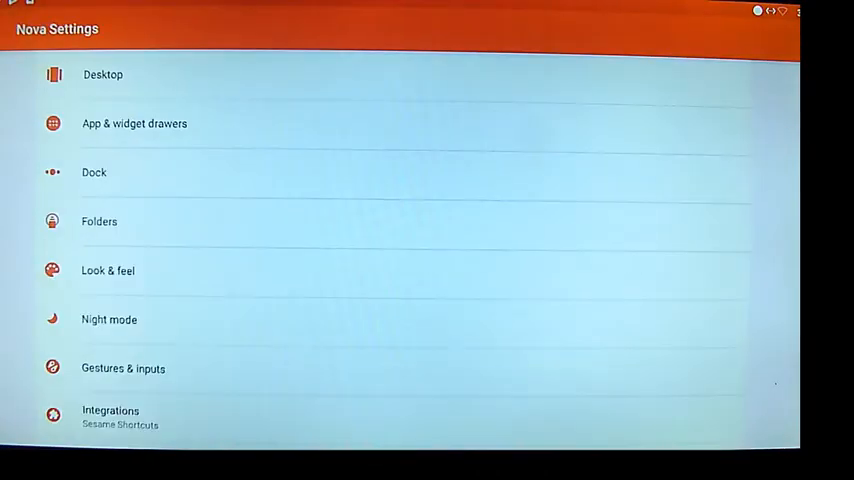
pyautogui.click(107, 270)
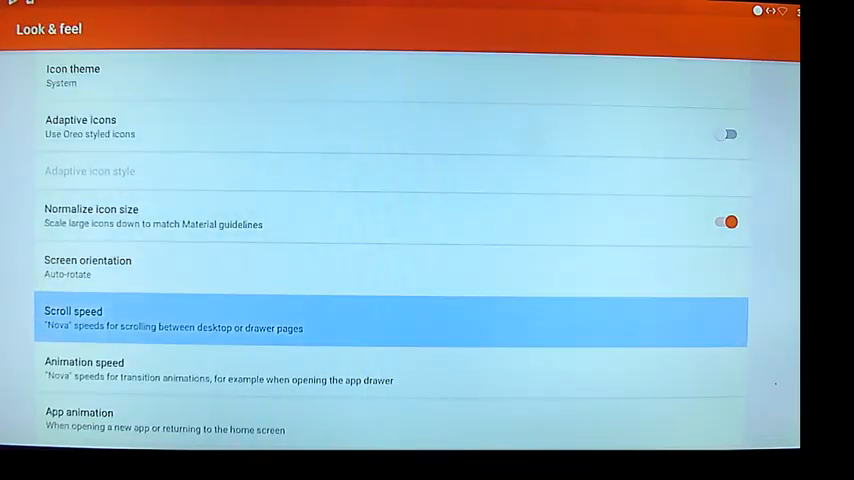
pyautogui.scroll(-3)
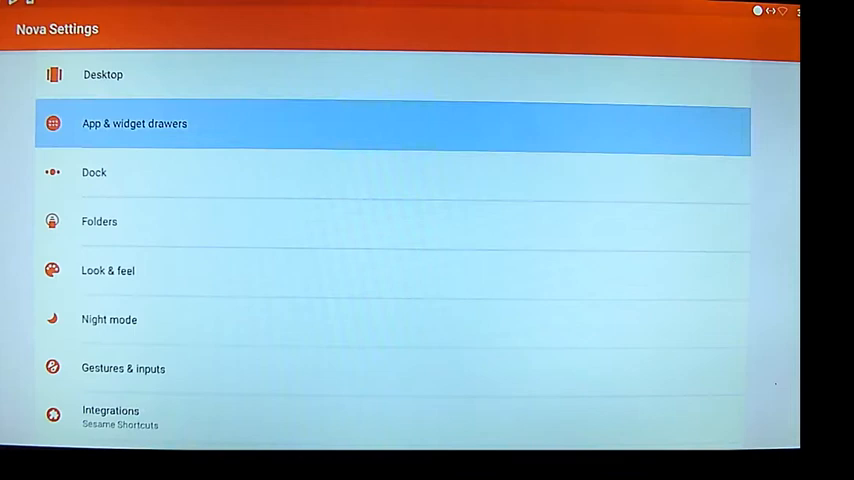
# - Leave Nova Settings and open the app drawer listing installed apps
pyautogui.click(109, 319)
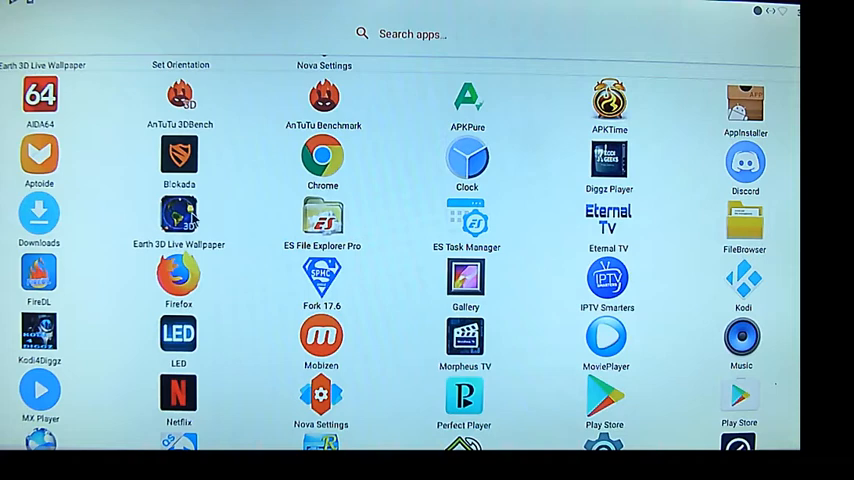
pyautogui.moveTo(118, 140)
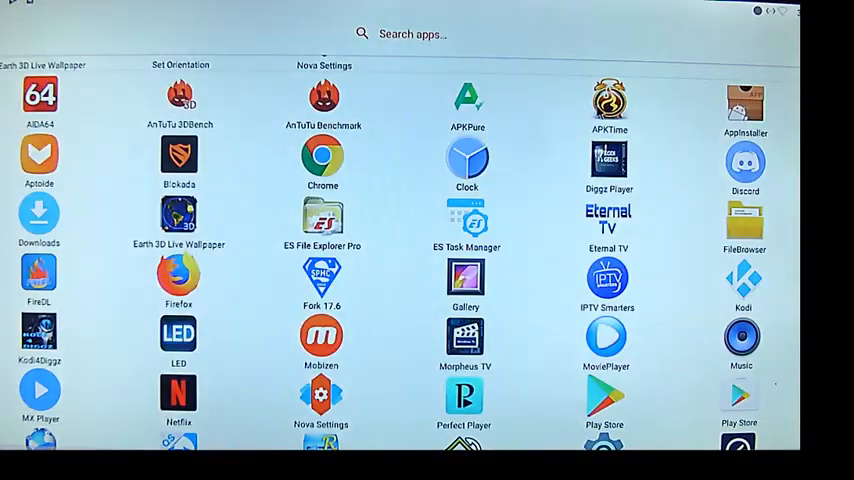
# - Dismiss Nova Launcher's app drawer showing Morpheus TV and Perfect Player to reach the desktop
pyautogui.click(178, 215)
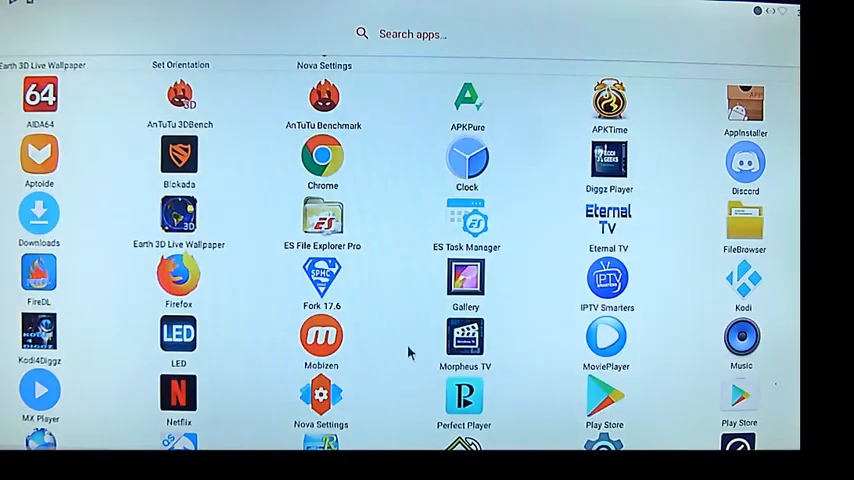
pyautogui.moveTo(410, 299)
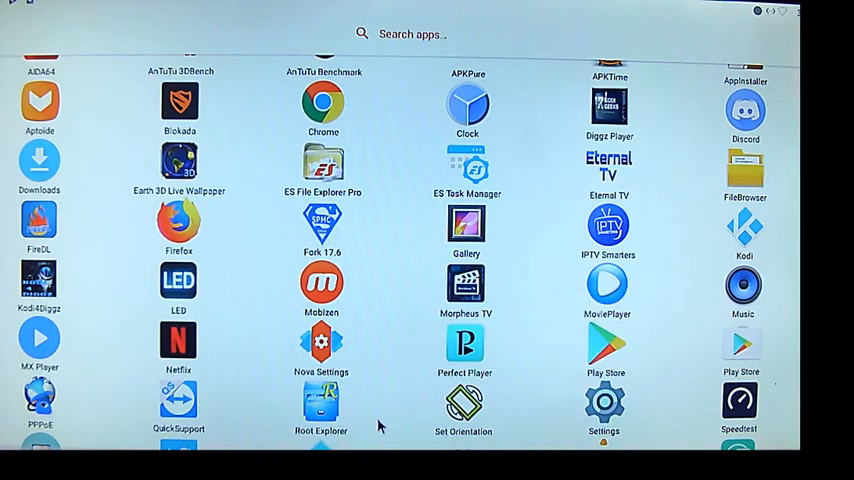
pyautogui.moveTo(378, 363)
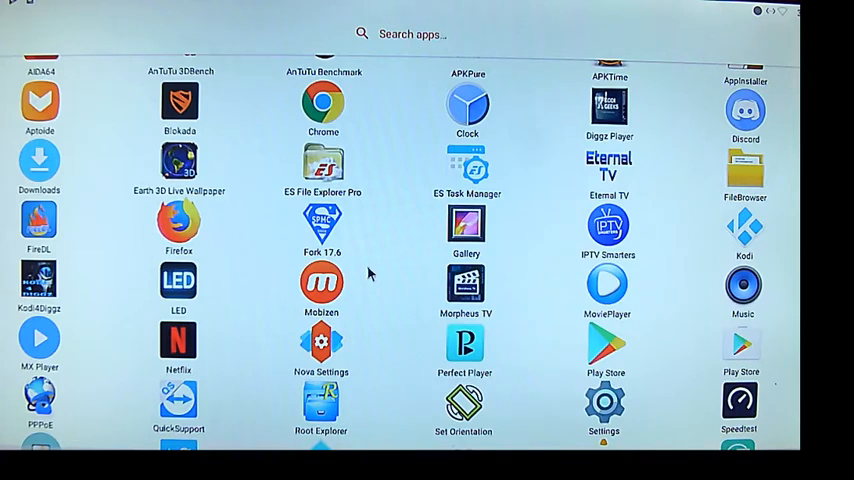
pyautogui.moveTo(347, 192)
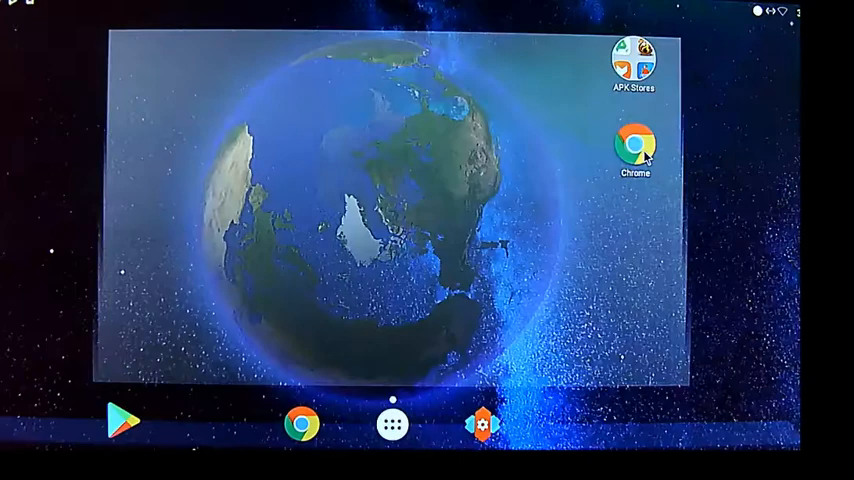
# - Swipe across Nova Launcher's home pages to the blank page for adding a desktop
pyautogui.click(392, 424)
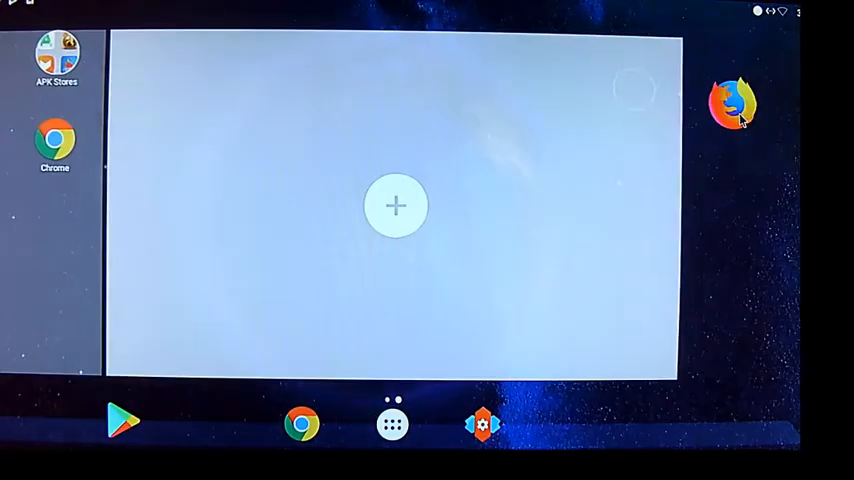
pyautogui.moveTo(735, 105); pyautogui.dragTo(255, 170)
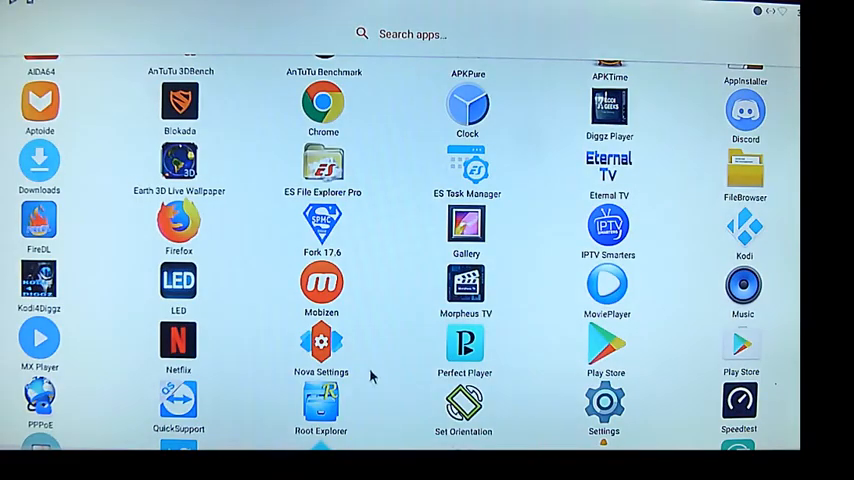
pyautogui.moveTo(412, 304)
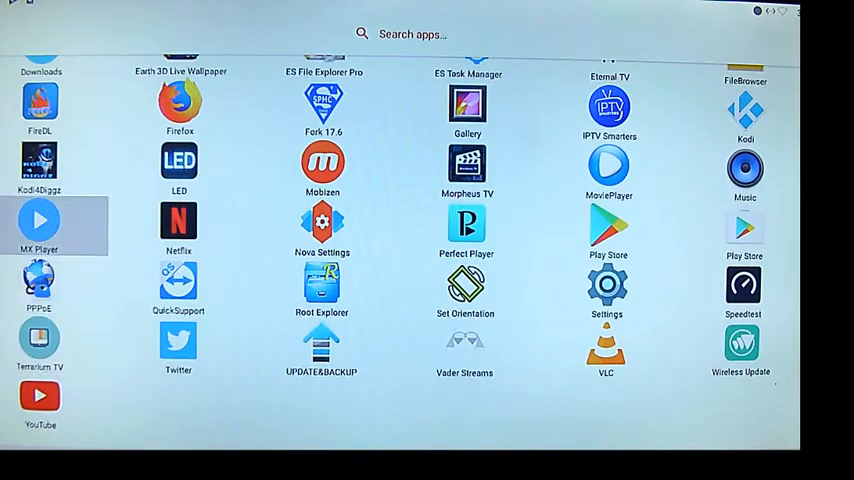
# - Scroll down through Nova Launcher's installed apps to the end of the drawer
pyautogui.scroll(-3)
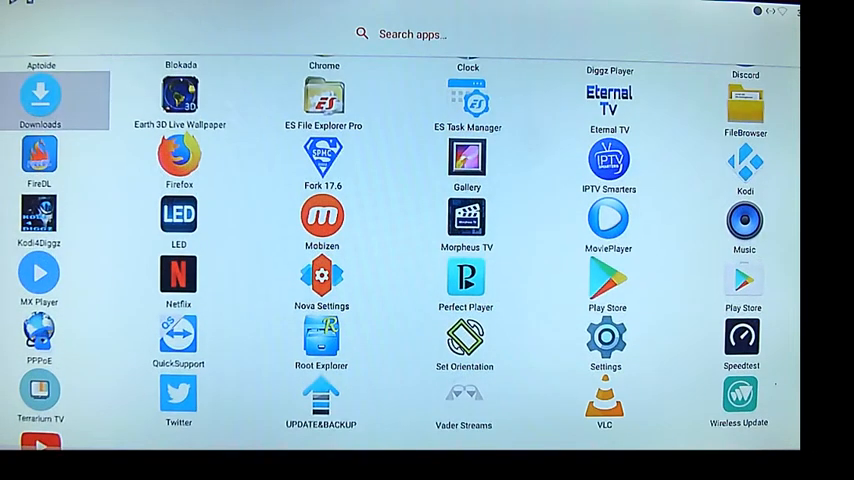
pyautogui.scroll(-3)
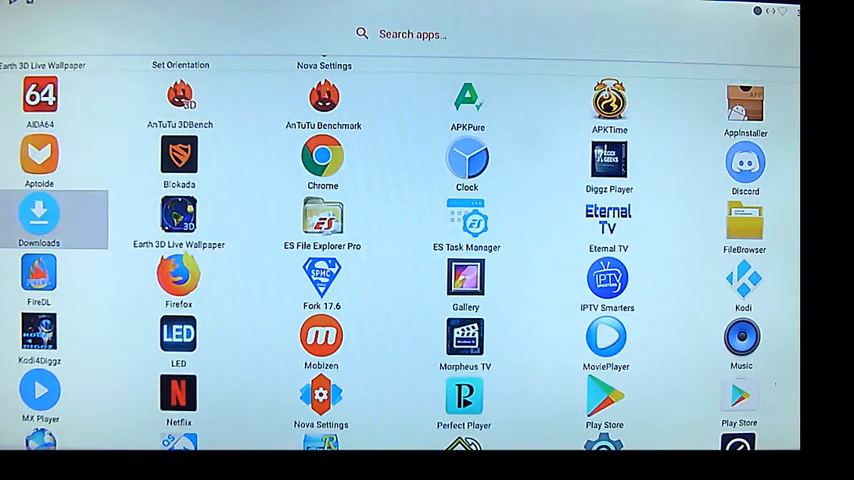
pyautogui.moveTo(487, 413)
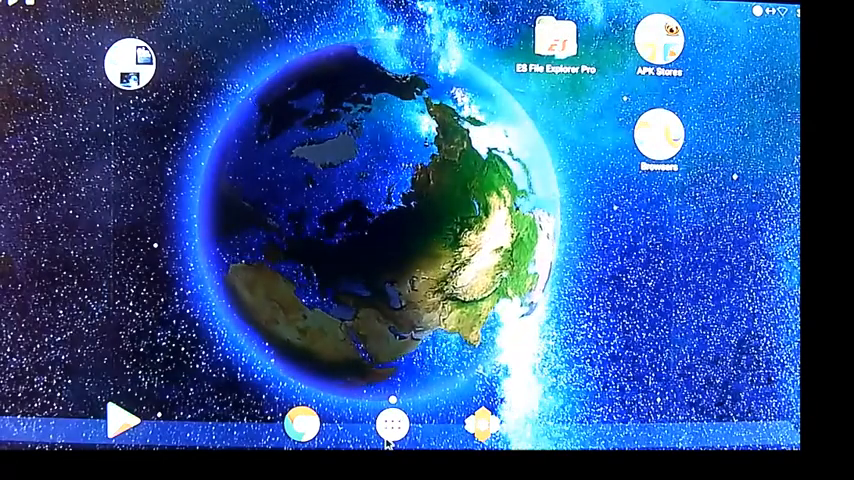
# - Open Nova Launcher's app drawer from the dock icon on the Earth-wallpaper home screen
pyautogui.click(392, 424)
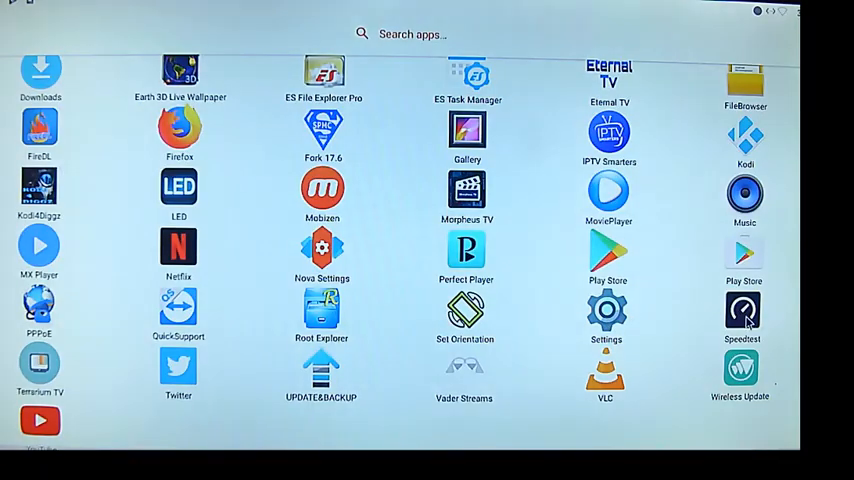
# - Scroll the app drawer to locate the orange shield app for the first home page
pyautogui.click(743, 315)
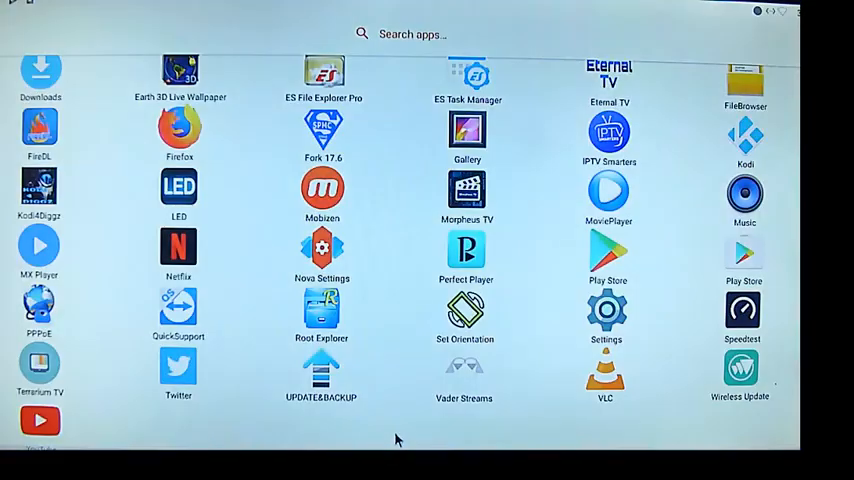
pyautogui.moveTo(398, 417)
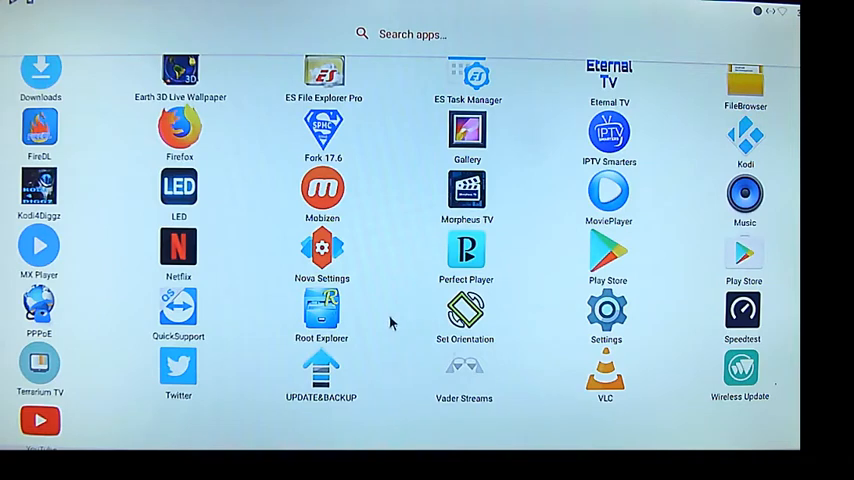
pyautogui.moveTo(401, 222)
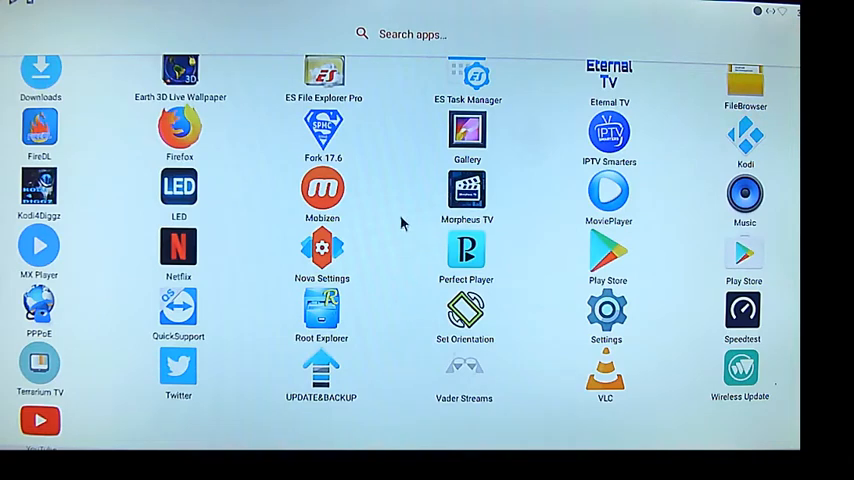
pyautogui.scroll(-3)
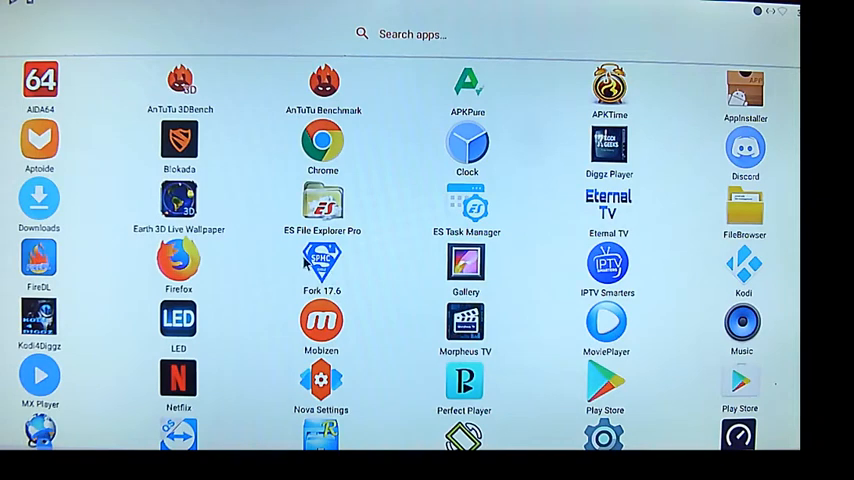
pyautogui.moveTo(259, 235)
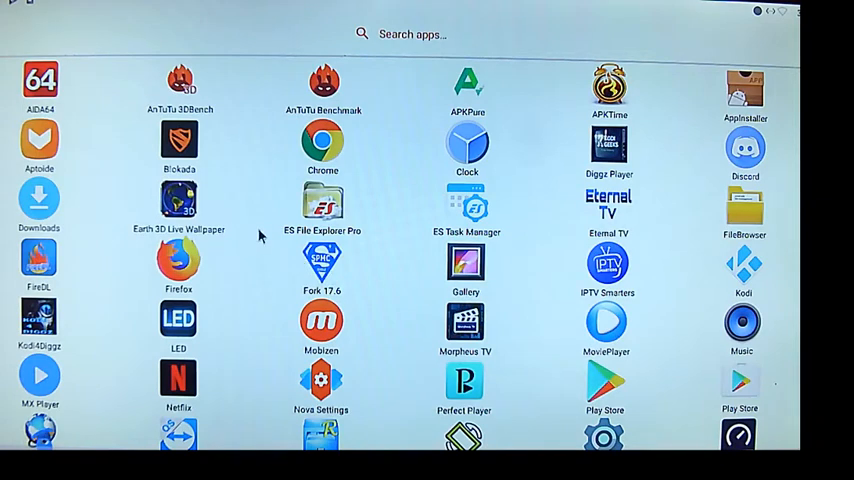
pyautogui.moveTo(444, 140)
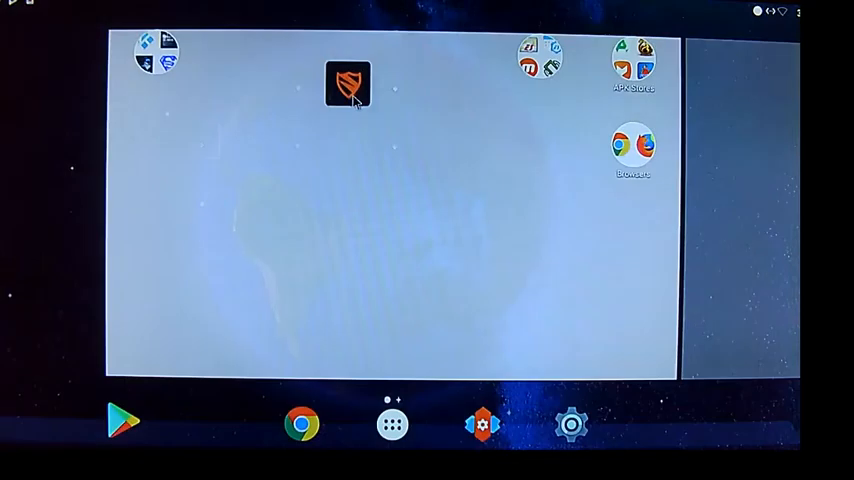
# - Close the app drawer and open the Utilities folder holding Blokada, AIDA64 and Speedtest
pyautogui.moveTo(347, 85); pyautogui.dragTo(545, 135)
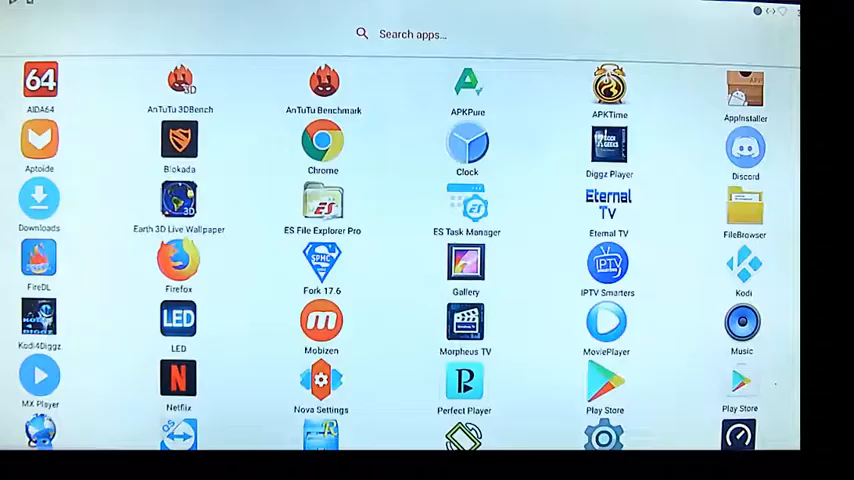
pyautogui.rightClick(40, 82)
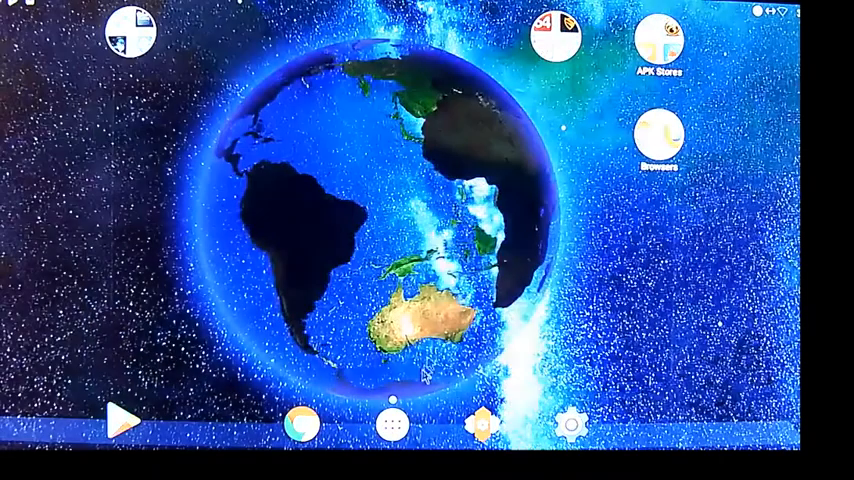
pyautogui.click(392, 424)
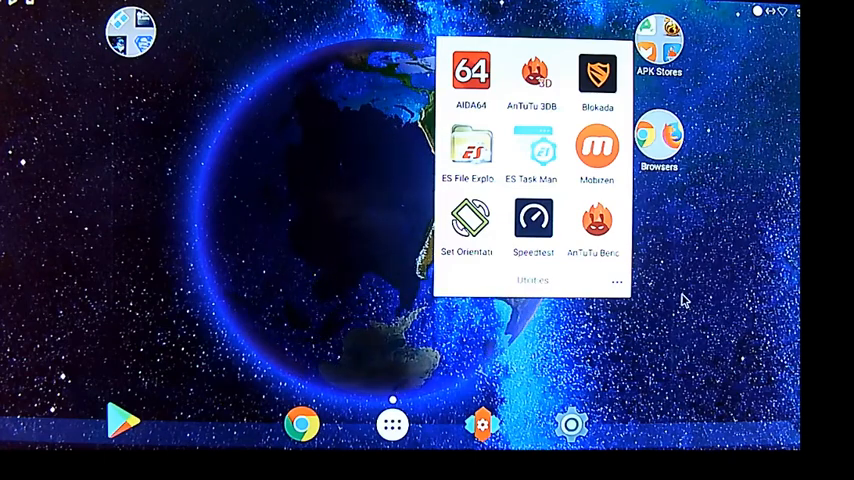
# - Move AnTuTu Benchmark beside AnTuTu 3DBench inside Utilities, then close the folder
pyautogui.click(617, 282)
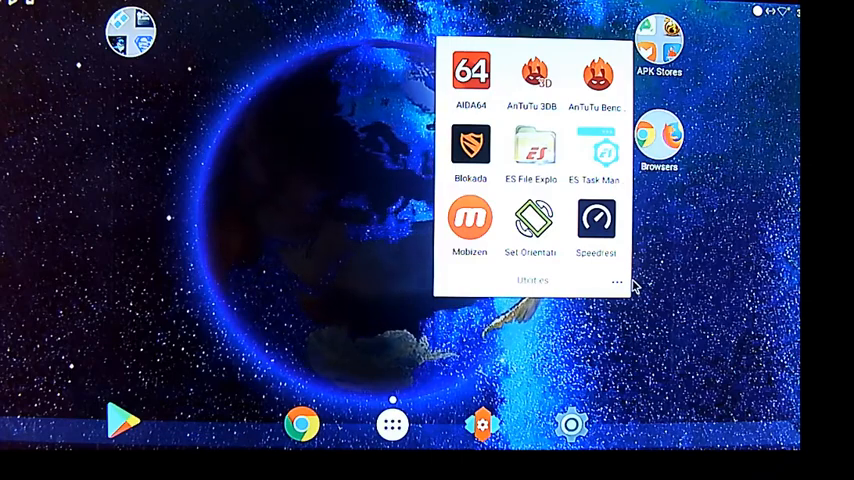
pyautogui.click(660, 290)
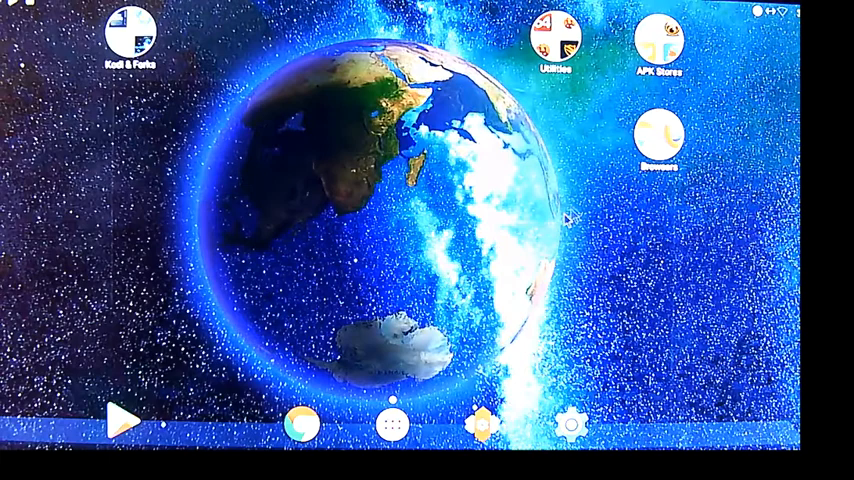
pyautogui.click(659, 135)
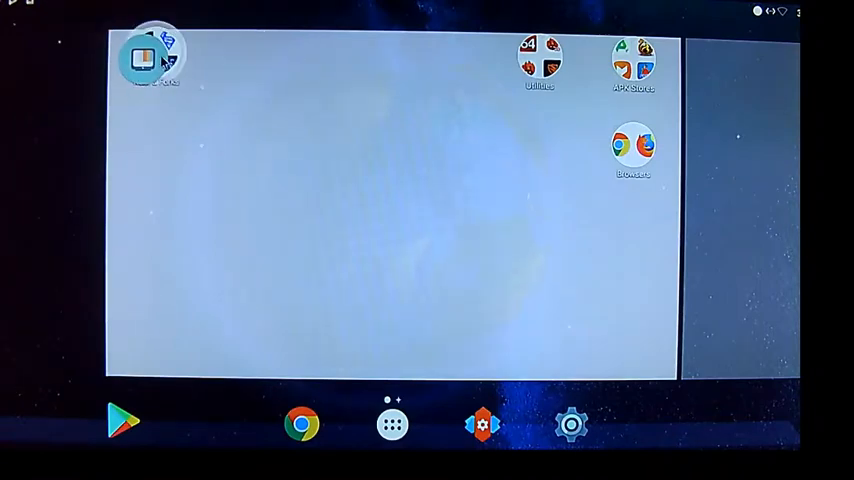
# - Place Terrarium TV beside Kodi & Forks and open the new Movies folder there
pyautogui.moveTo(155, 55); pyautogui.dragTo(385, 175)
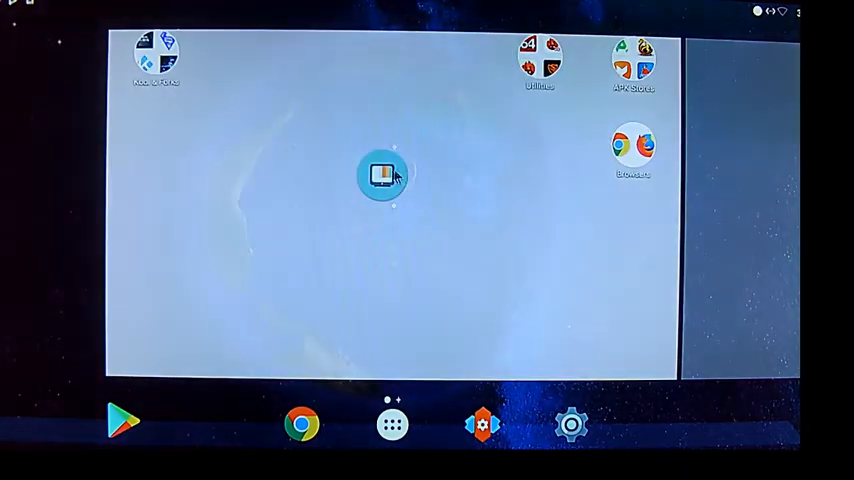
pyautogui.moveTo(385, 173); pyautogui.dragTo(260, 60)
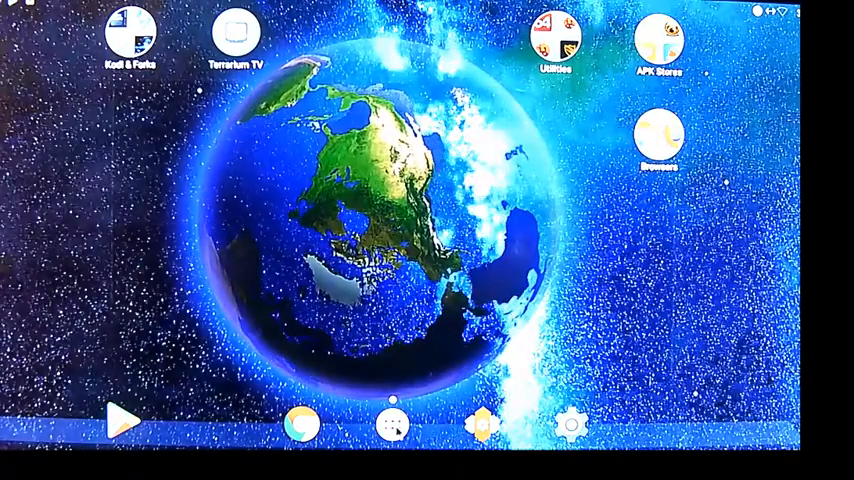
pyautogui.click(393, 422)
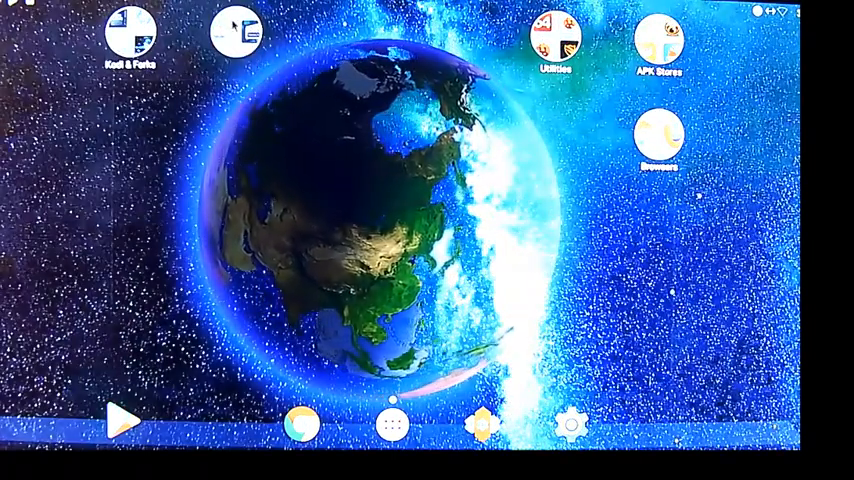
pyautogui.click(236, 33)
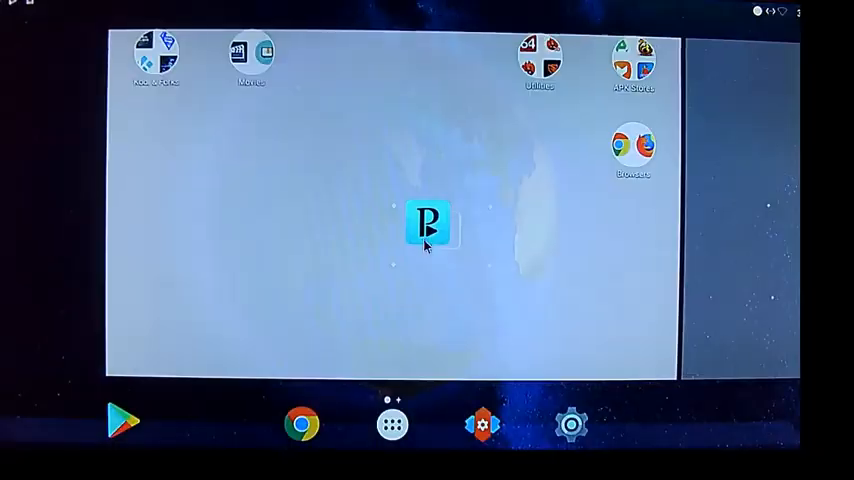
# - Place Perfect Player below Kodi & Forks and group IPTV Smarters into a Paid Subs folder
pyautogui.moveTo(428, 222); pyautogui.dragTo(157, 118)
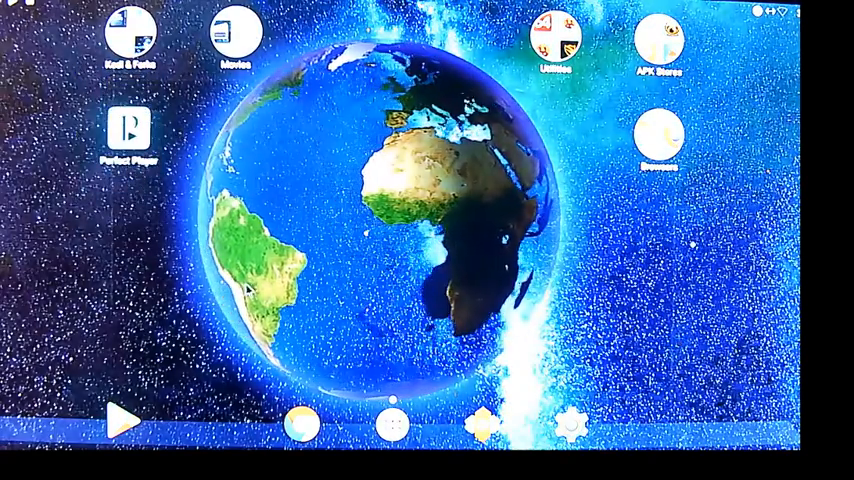
pyautogui.click(392, 424)
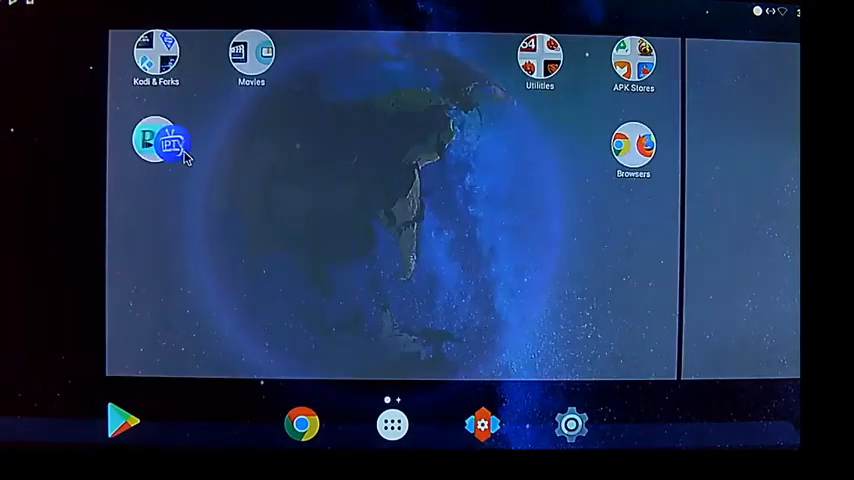
pyautogui.click(391, 424)
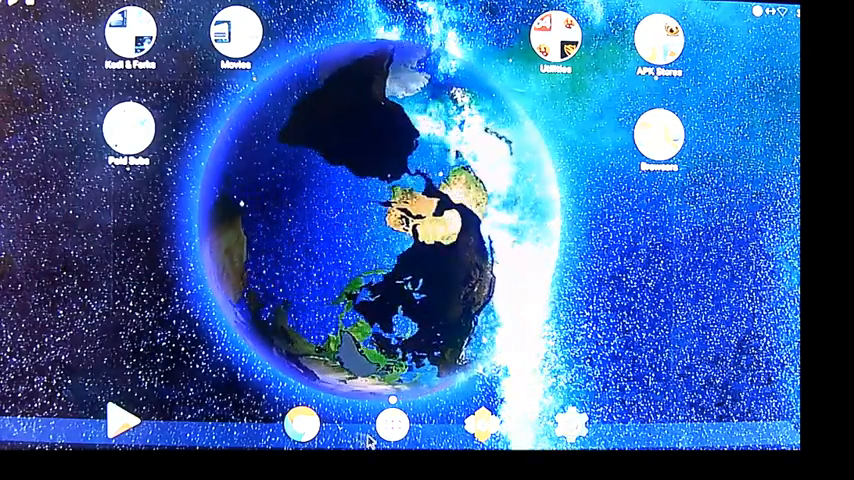
# - Drag YouTube from the app drawer into the home screen's Movies folder
pyautogui.click(392, 423)
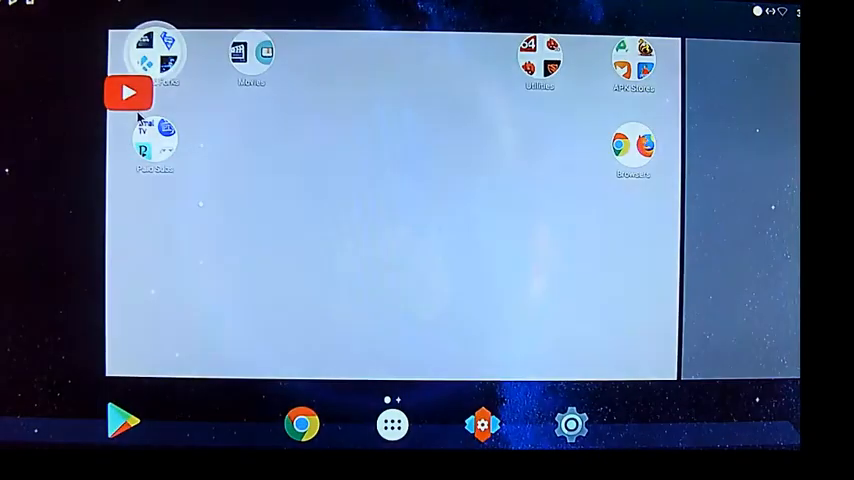
pyautogui.moveTo(128, 92); pyautogui.dragTo(339, 92)
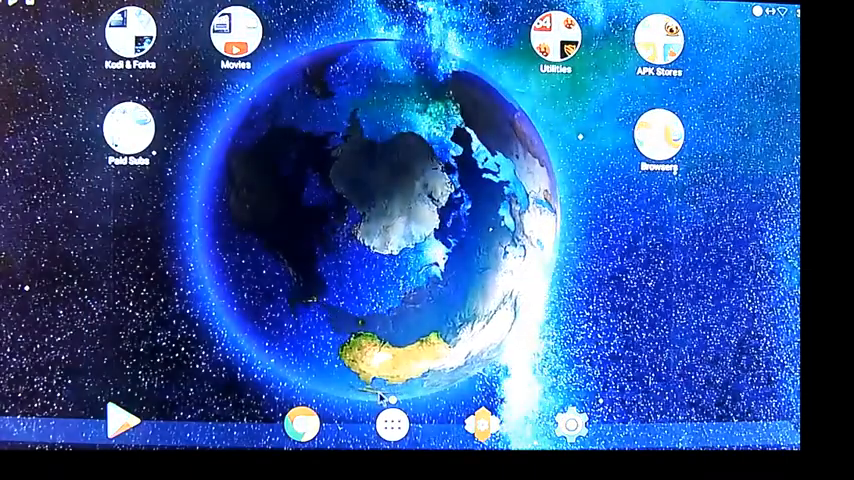
# - Drag VLC from the app drawer into the home screen's left column, below Paid Subs
pyautogui.click(391, 424)
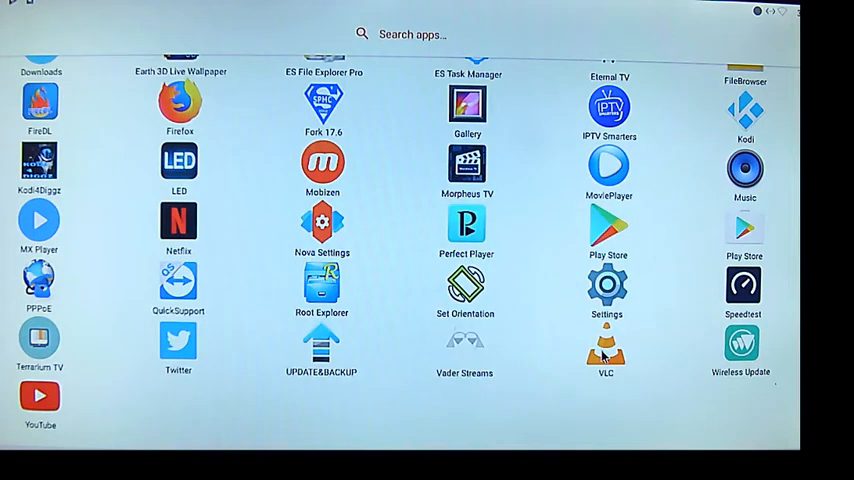
pyautogui.click(605, 345)
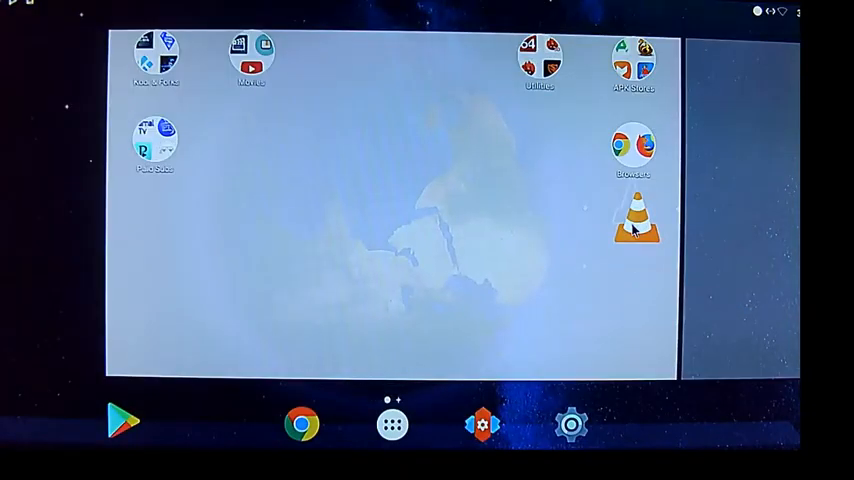
pyautogui.moveTo(634, 222); pyautogui.dragTo(85, 248)
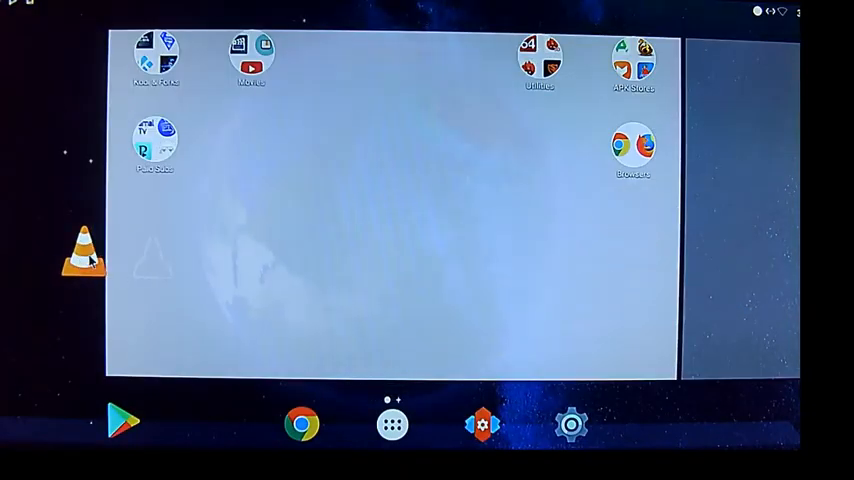
pyautogui.moveTo(85, 245); pyautogui.dragTo(160, 325)
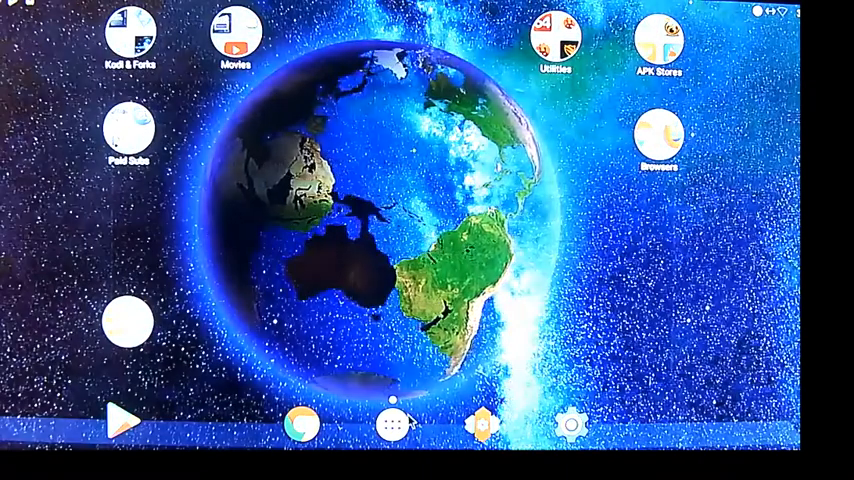
pyautogui.click(392, 422)
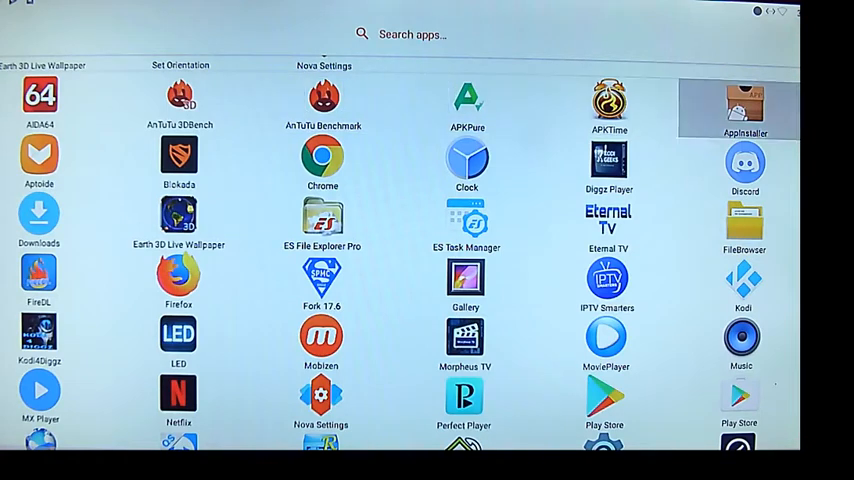
pyautogui.moveTo(744, 165)
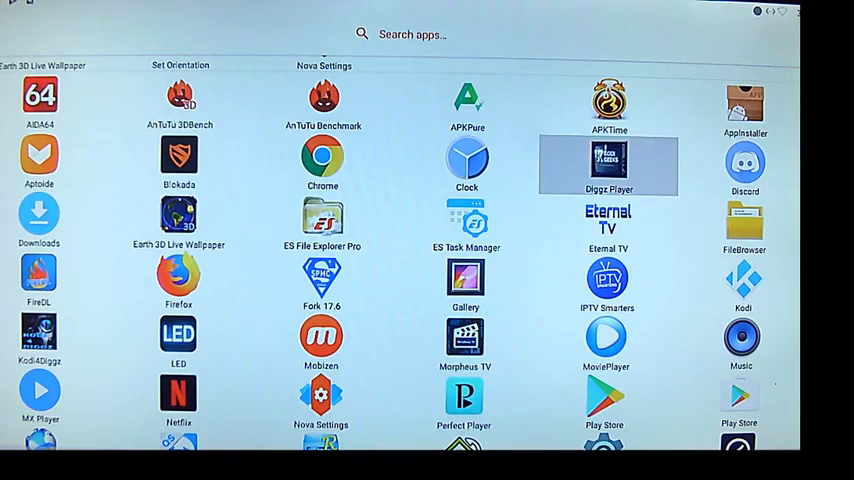
pyautogui.moveTo(578, 162)
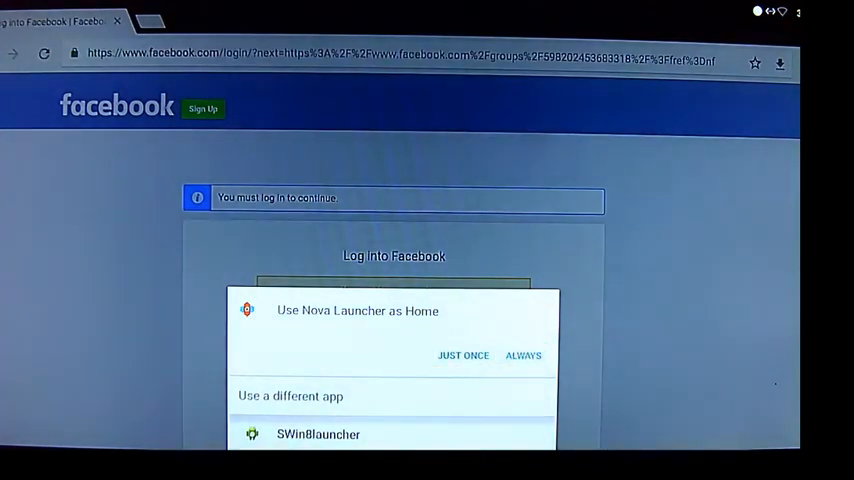
pyautogui.moveTo(318, 446)
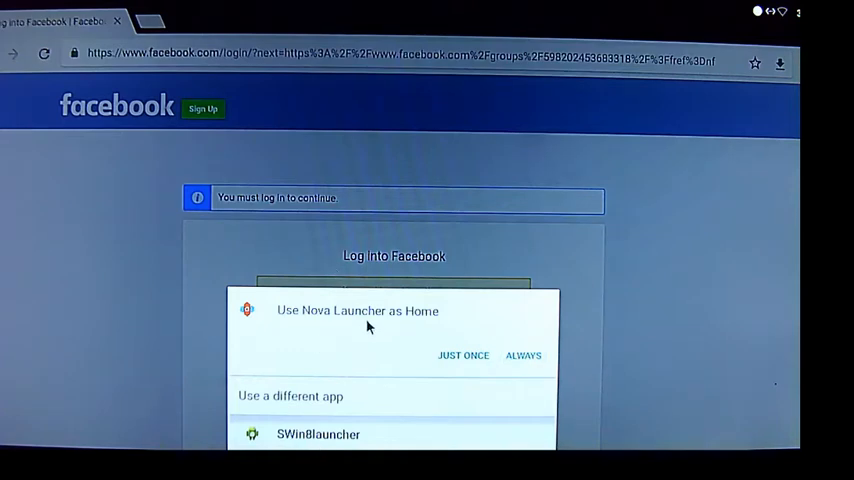
pyautogui.moveTo(503, 345)
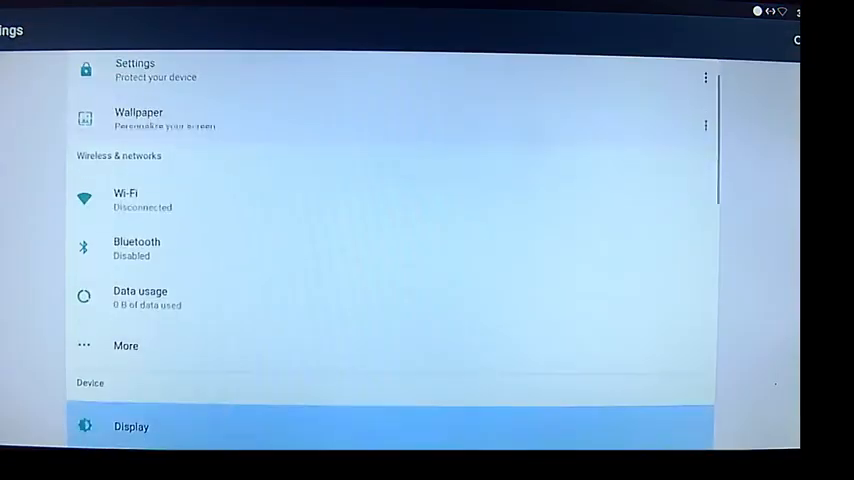
# - Reach Settings > Apps > Configure apps, where Home app shows Nova Launcher
pyautogui.scroll(-3)
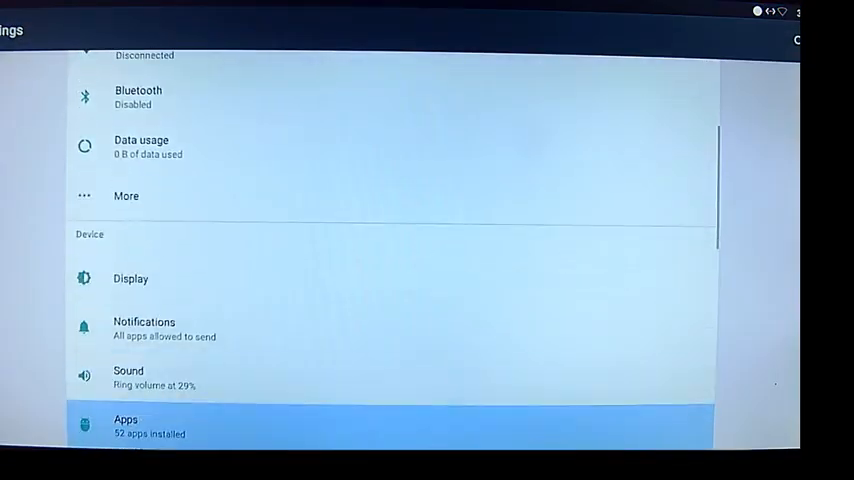
pyautogui.click(125, 425)
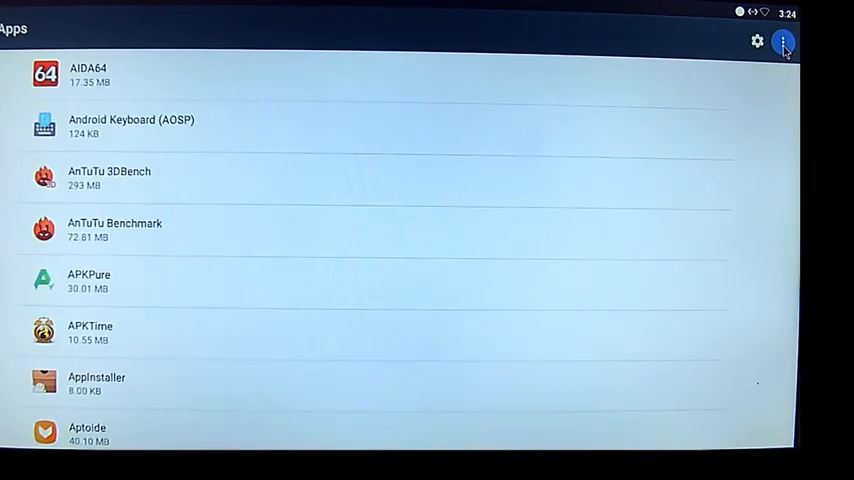
pyautogui.click(783, 42)
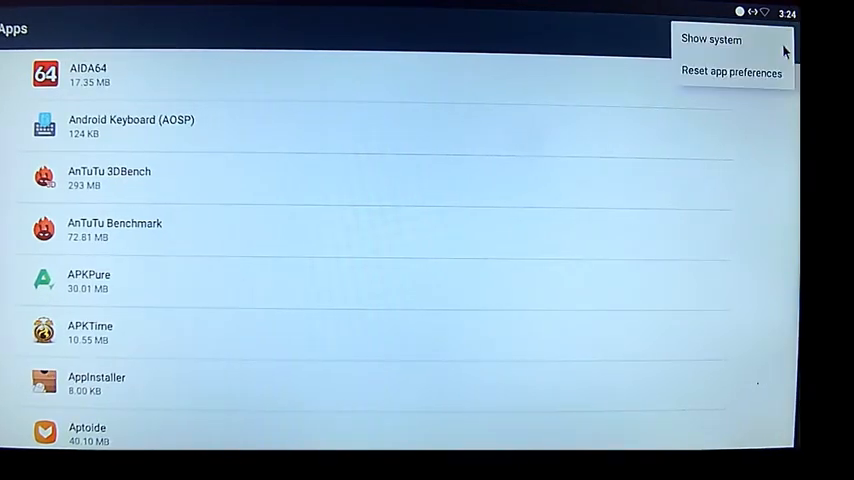
pyautogui.click(783, 41)
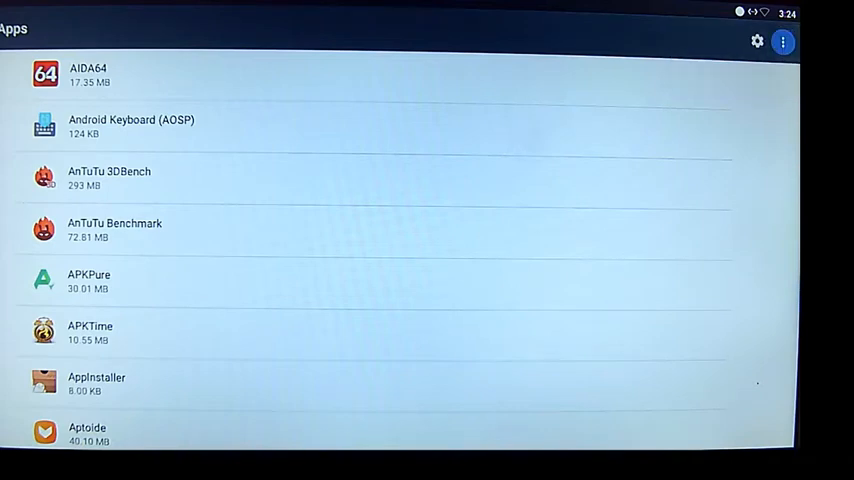
pyautogui.click(757, 41)
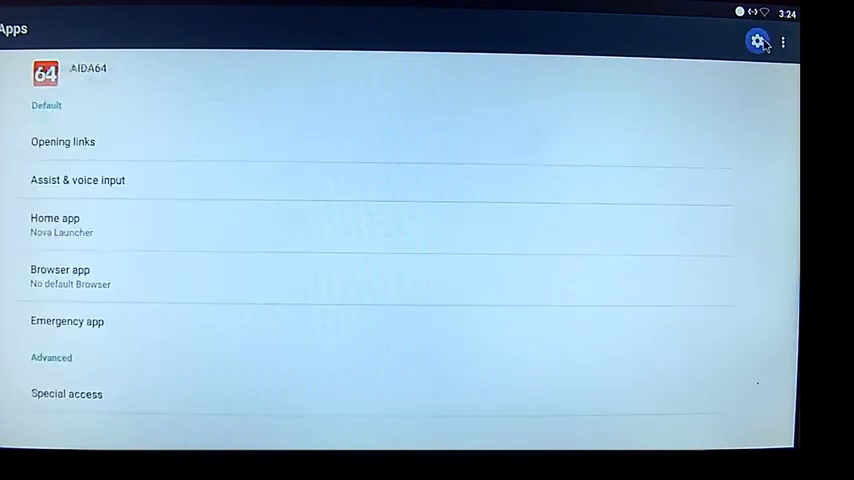
pyautogui.click(758, 41)
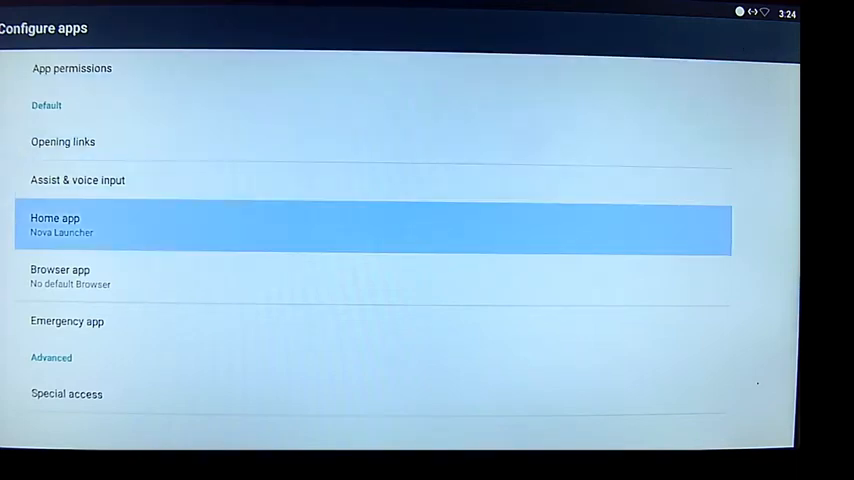
# - Set SWin8launcher as the default Home app in place of Nova Launcher
pyautogui.click(375, 225)
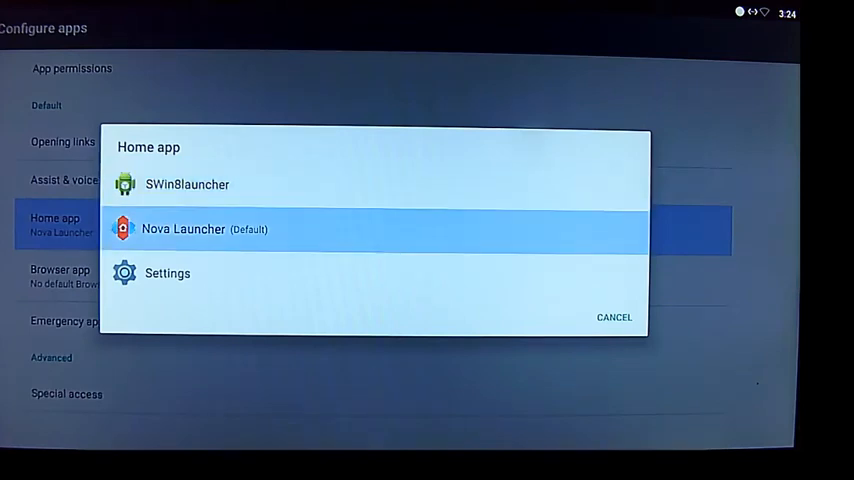
pyautogui.click(187, 184)
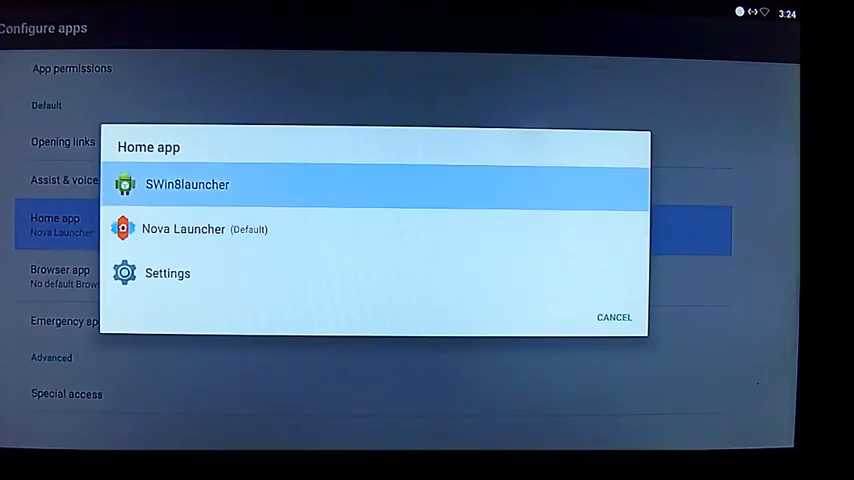
pyautogui.click(187, 184)
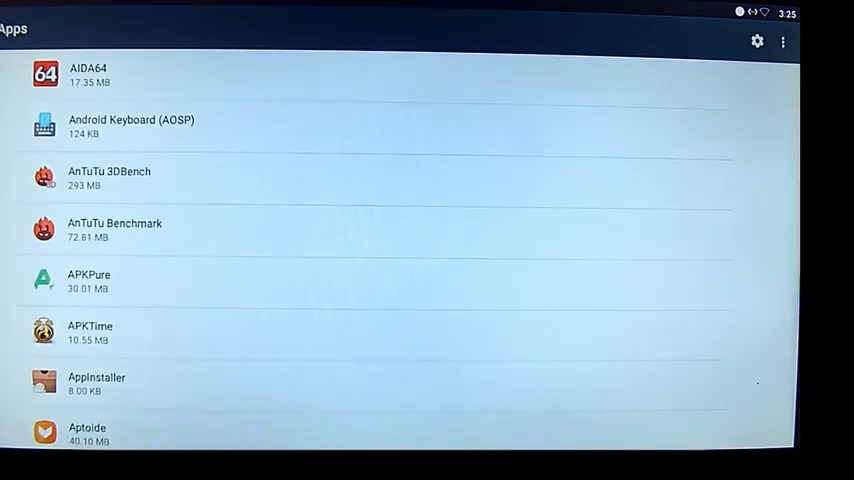
# - Reopen Configure apps and the Home app chooser, now defaulting to SWin8launcher
pyautogui.click(757, 41)
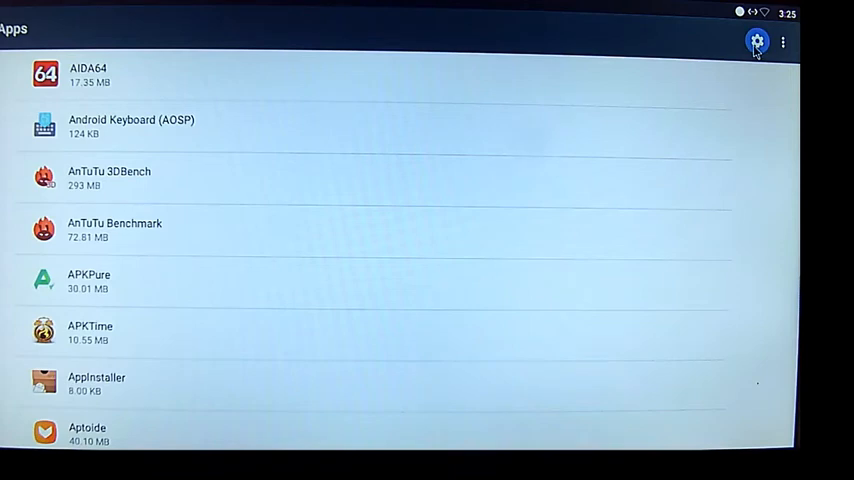
pyautogui.click(757, 41)
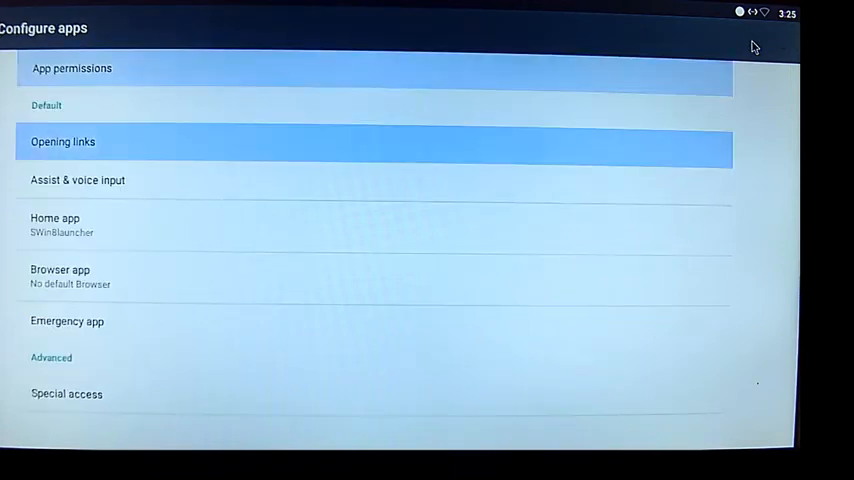
pyautogui.click(55, 224)
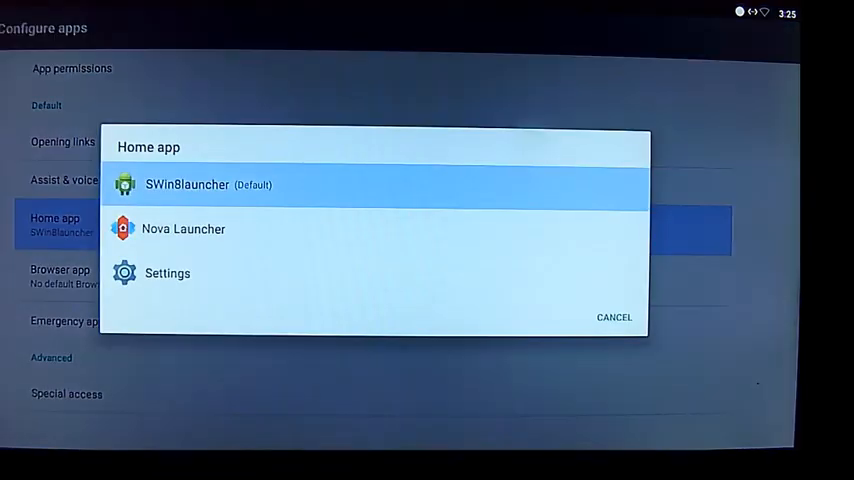
pyautogui.click(184, 229)
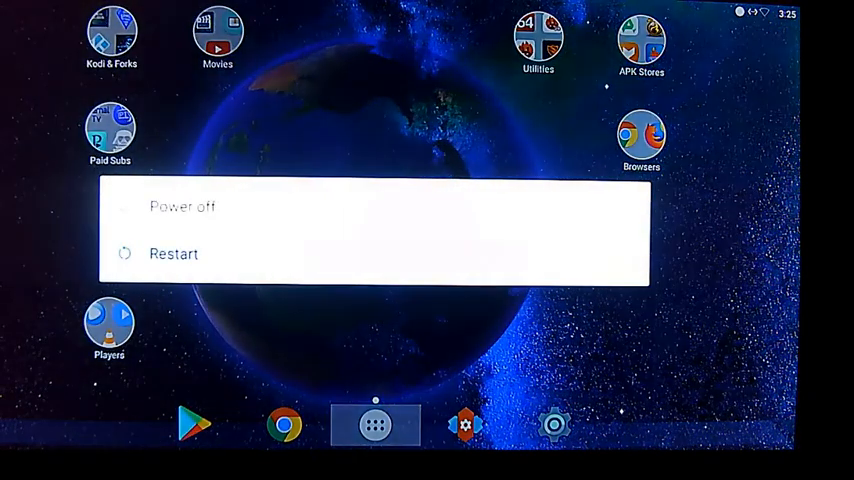
# - Choose Restart in the power dialog to reboot the TV box
pyautogui.click(182, 206)
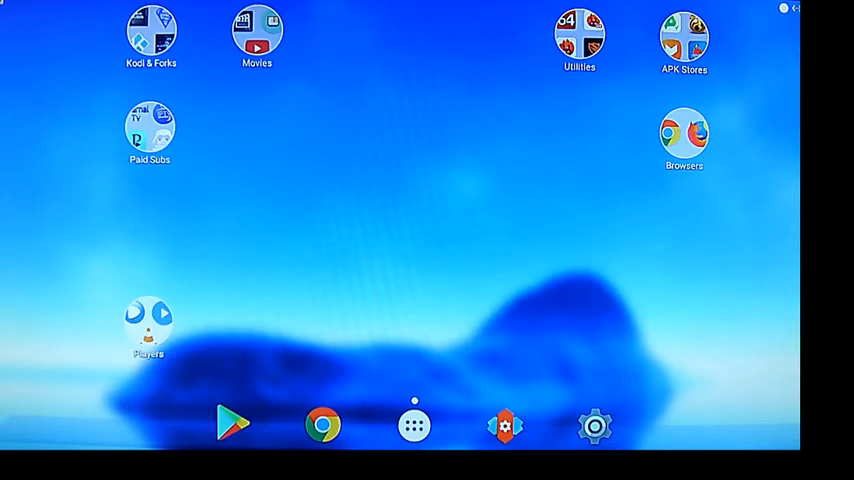
pyautogui.moveTo(405, 273)
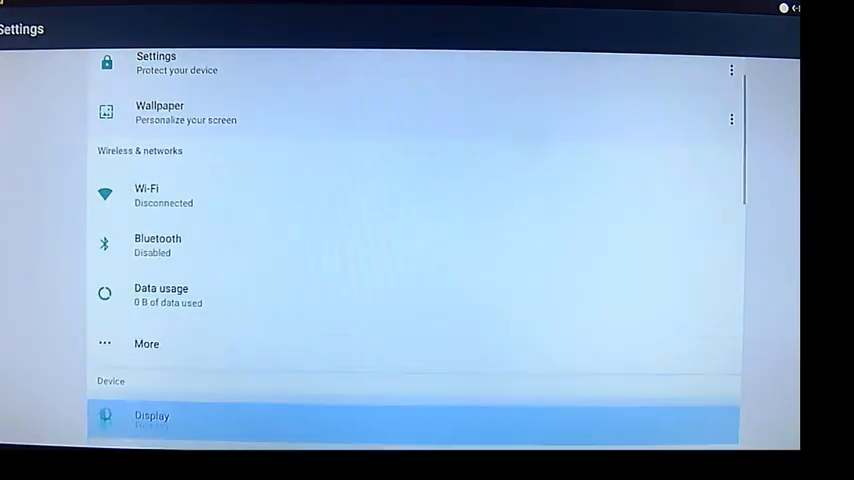
# - Go to Settings > Apps > Configure apps, showing Nova Launcher as Home app after reboot
pyautogui.scroll(-3)
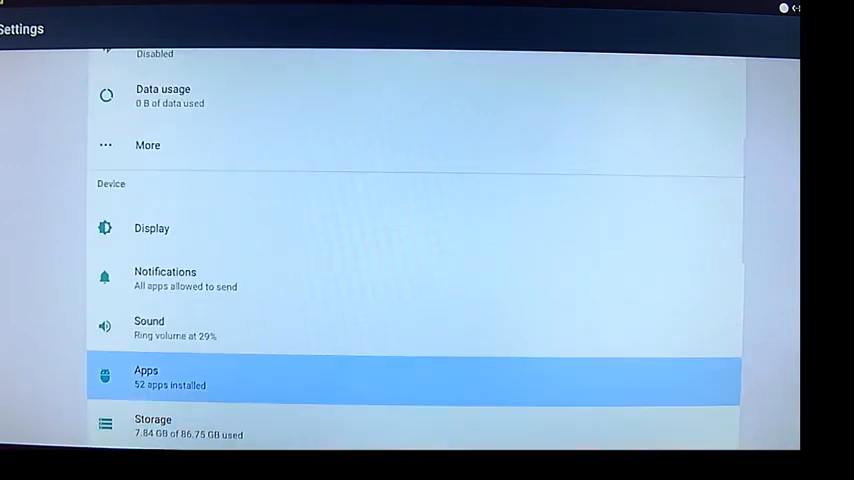
pyautogui.click(146, 377)
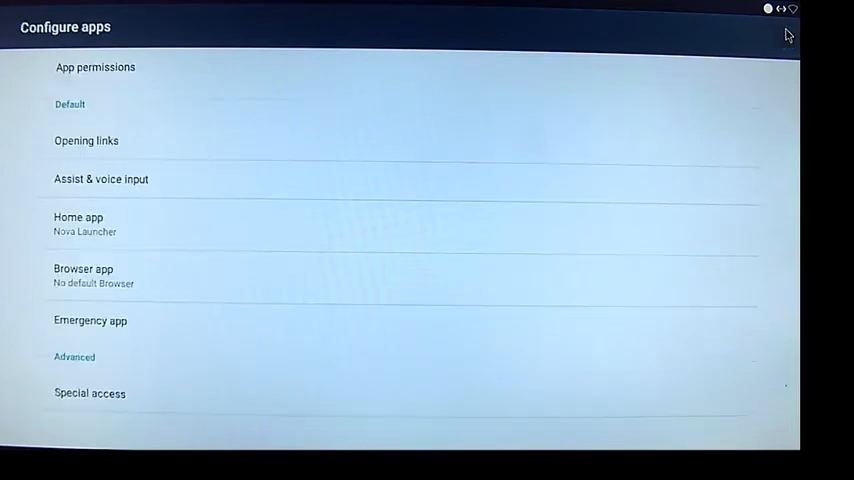
pyautogui.click(86, 140)
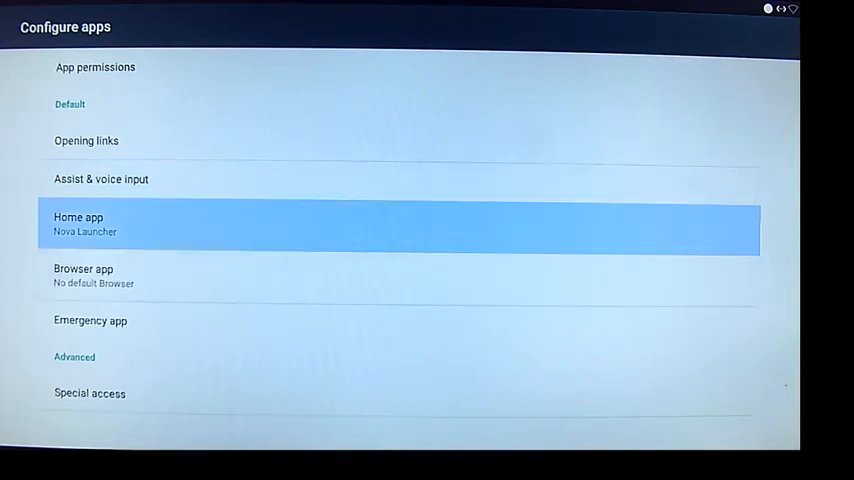
# - Pick SWin8launcher in the Home app dialog, bringing up the Smart Tv Box home
pyautogui.click(78, 224)
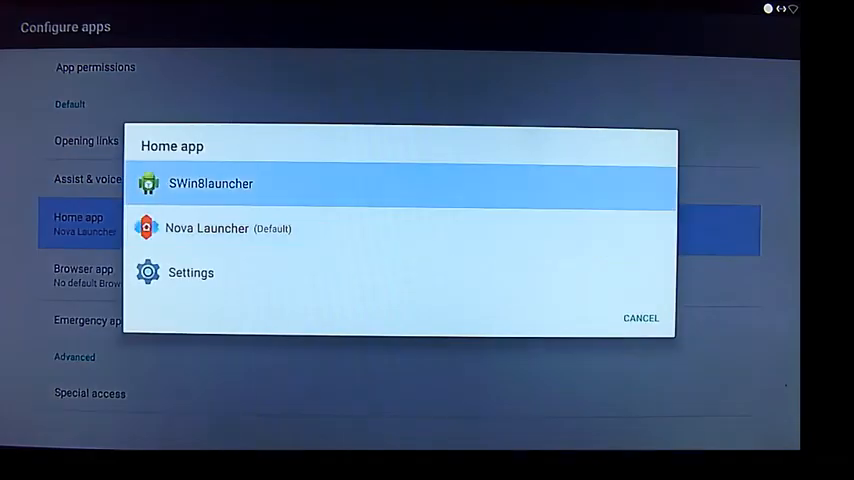
pyautogui.click(210, 183)
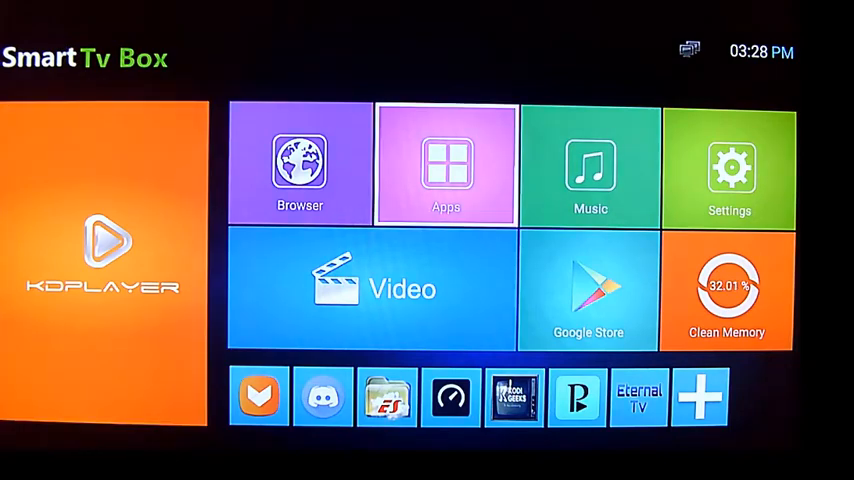
# - Launch Android Settings from the Smart Tv Box home screen's Settings tile
pyautogui.click(730, 167)
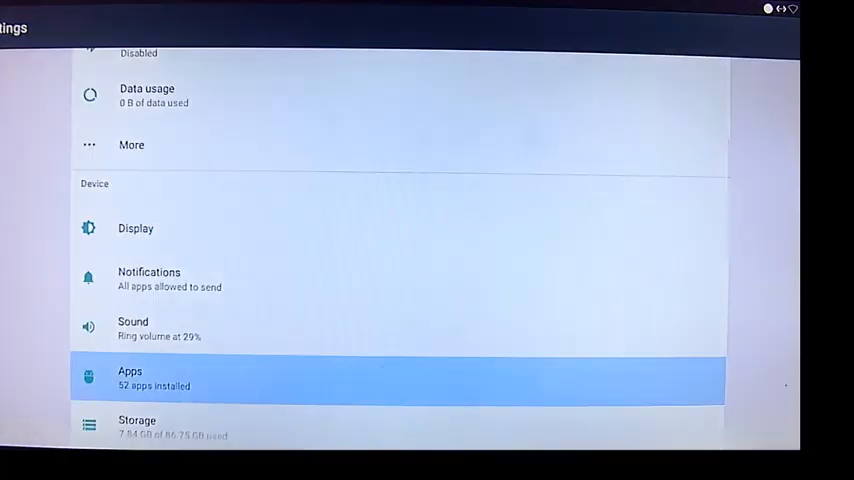
# - Switch Home app from SWin8launcher back to Nova Launcher under Apps > Configure apps
pyautogui.click(130, 378)
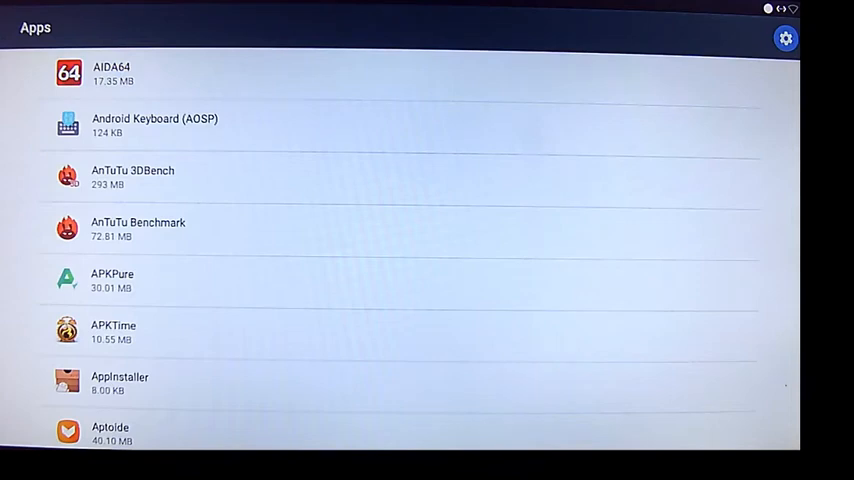
pyautogui.click(786, 37)
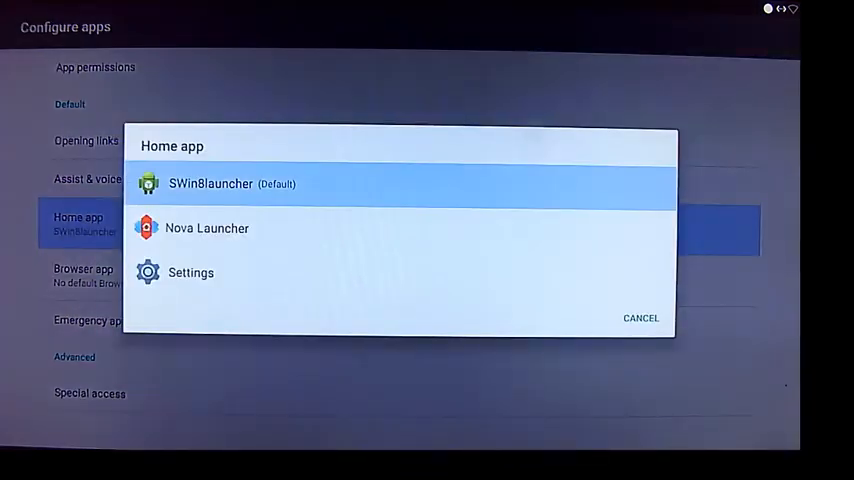
pyautogui.click(207, 228)
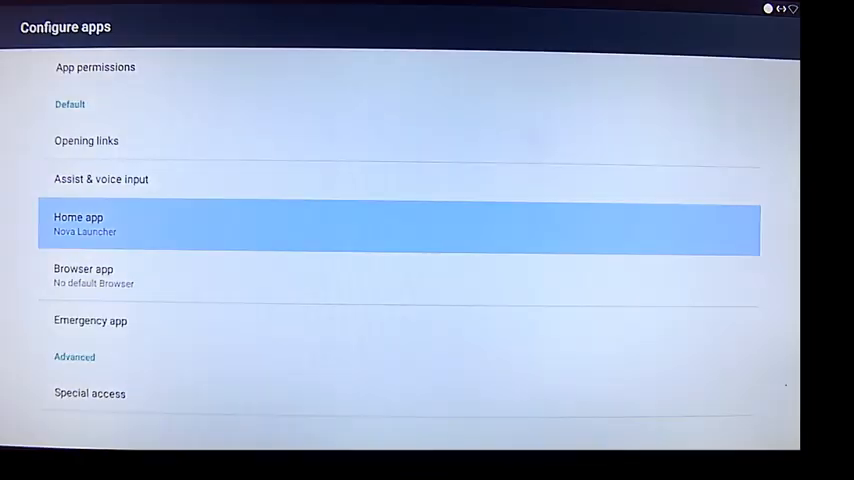